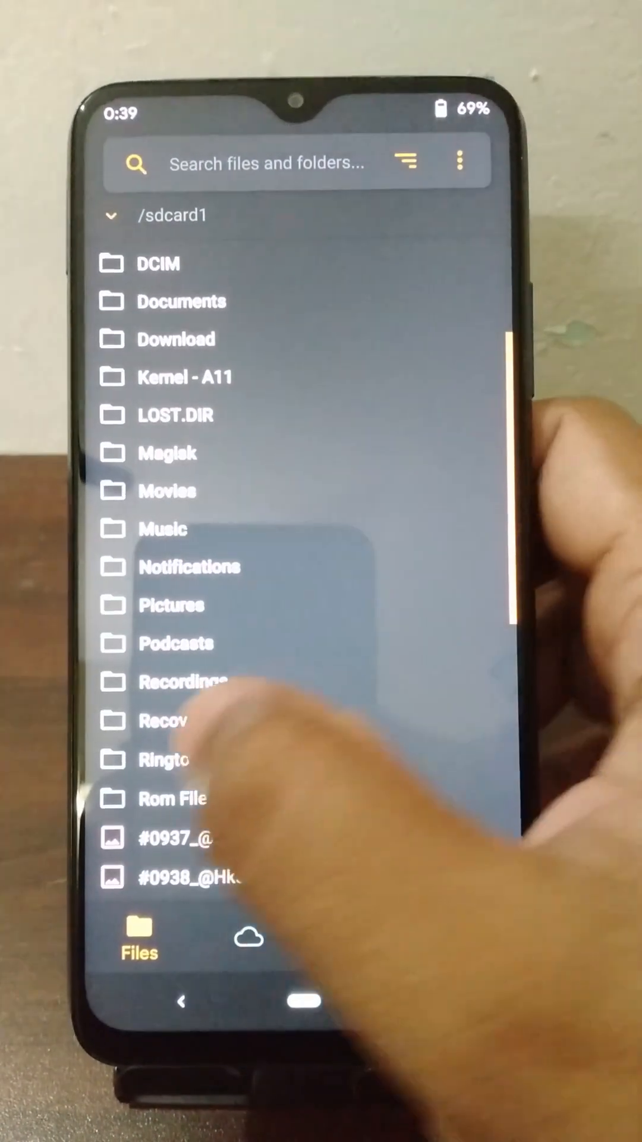
Step: Bring up the 'Open as…' choices for the juice MIUI port zip in internal storage
click(168, 721)
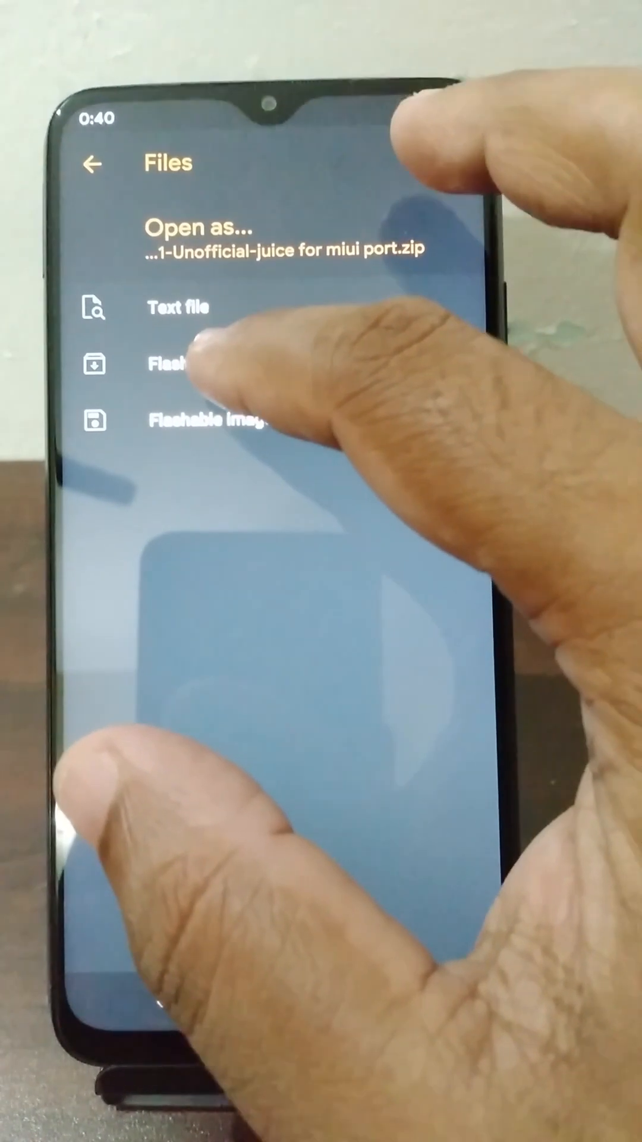
Step: Treat the MIUI port zip as a flashable package and let recovery restart to its welcome screen
click(182, 364)
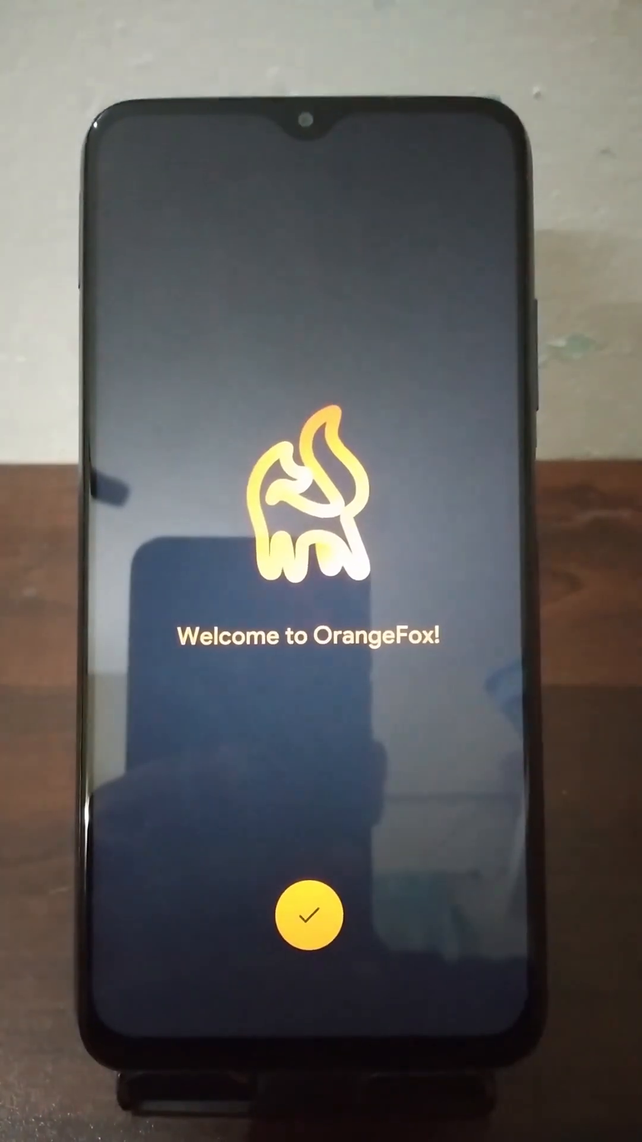
Step: Get past the welcome screen and format the data partition, confirming the wipe with 'yes'
click(310, 915)
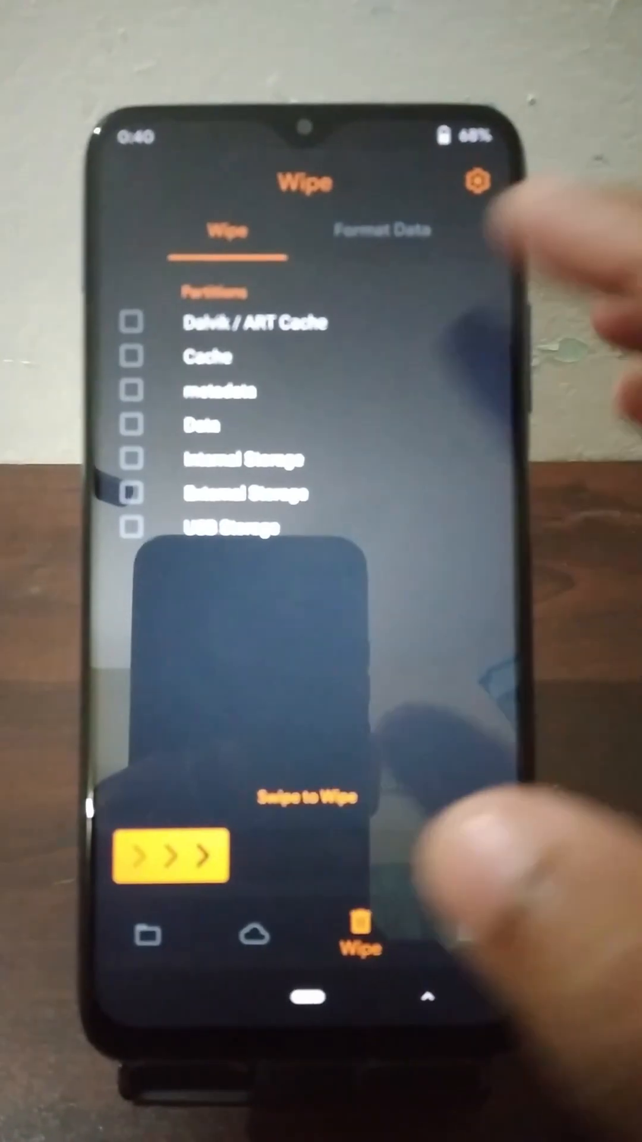
click(131, 324)
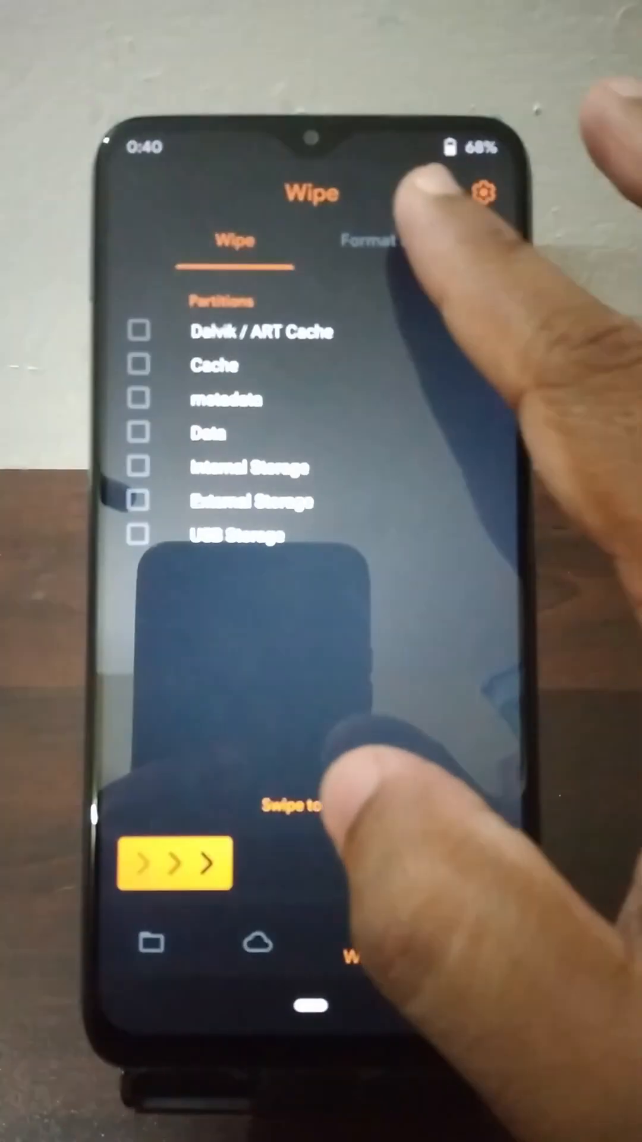
click(379, 240)
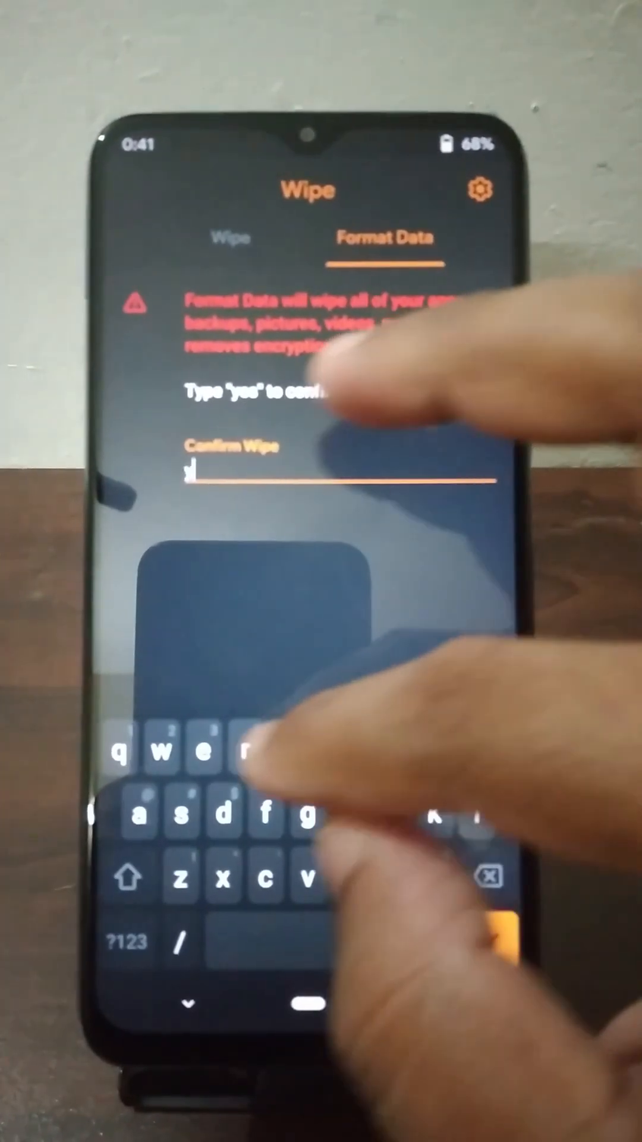
text(es)
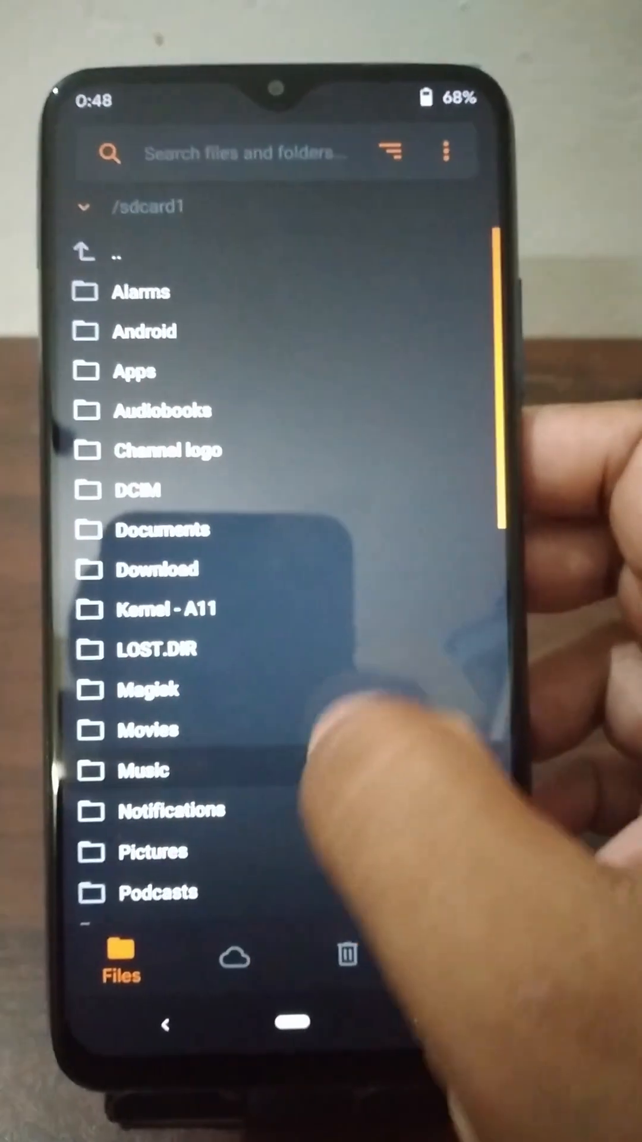
Step: Browse the file list down toward the MIUI ROM zip to flash it
scroll(down, 3)
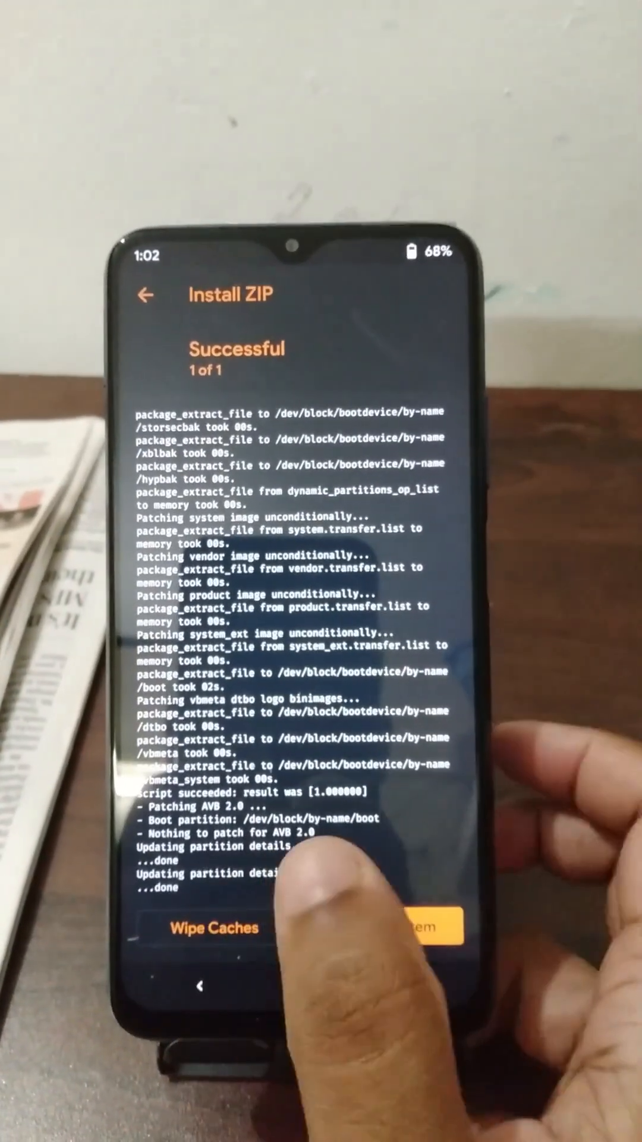
Step: Wipe Cache & Dalvik, then flash the Magisk zip from the Magisk folder to patch the boot image
click(214, 928)
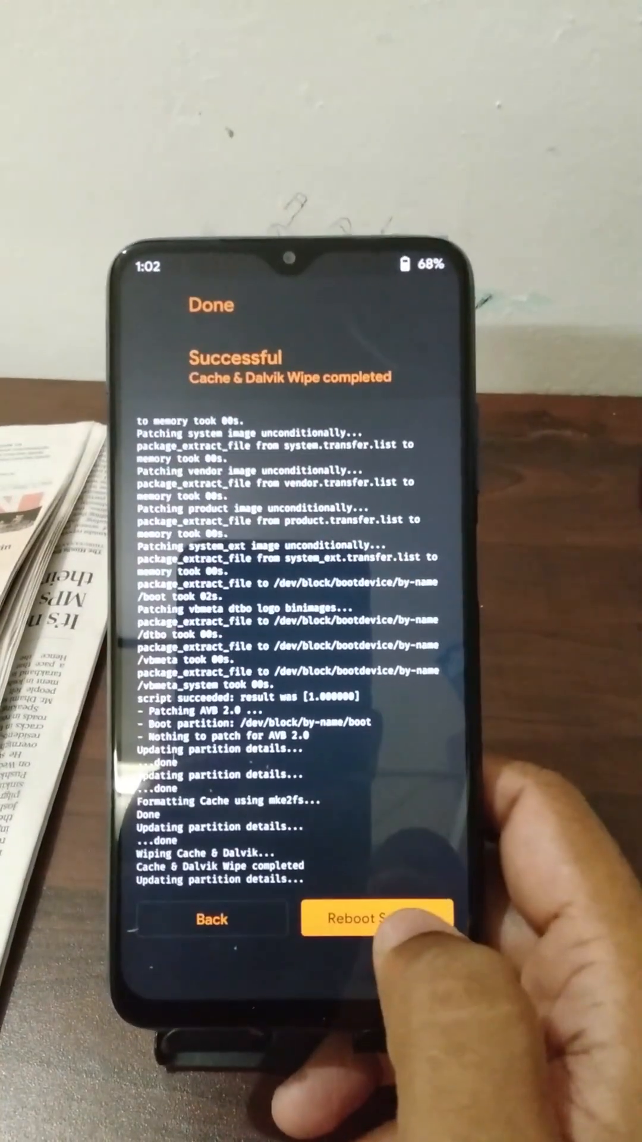
click(379, 917)
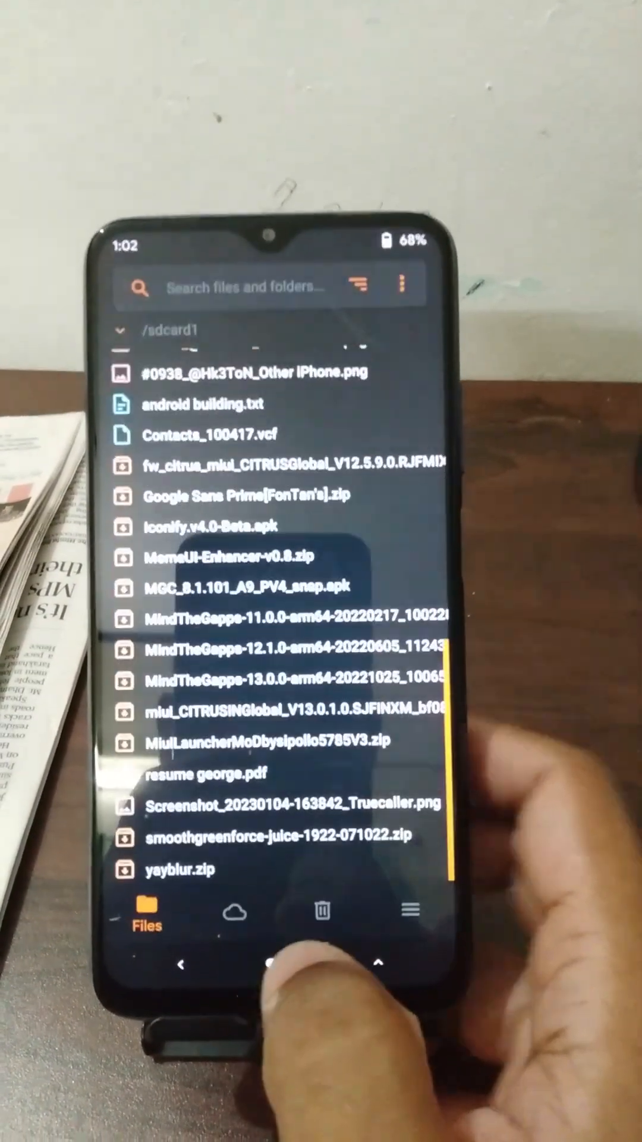
scroll(down, 3)
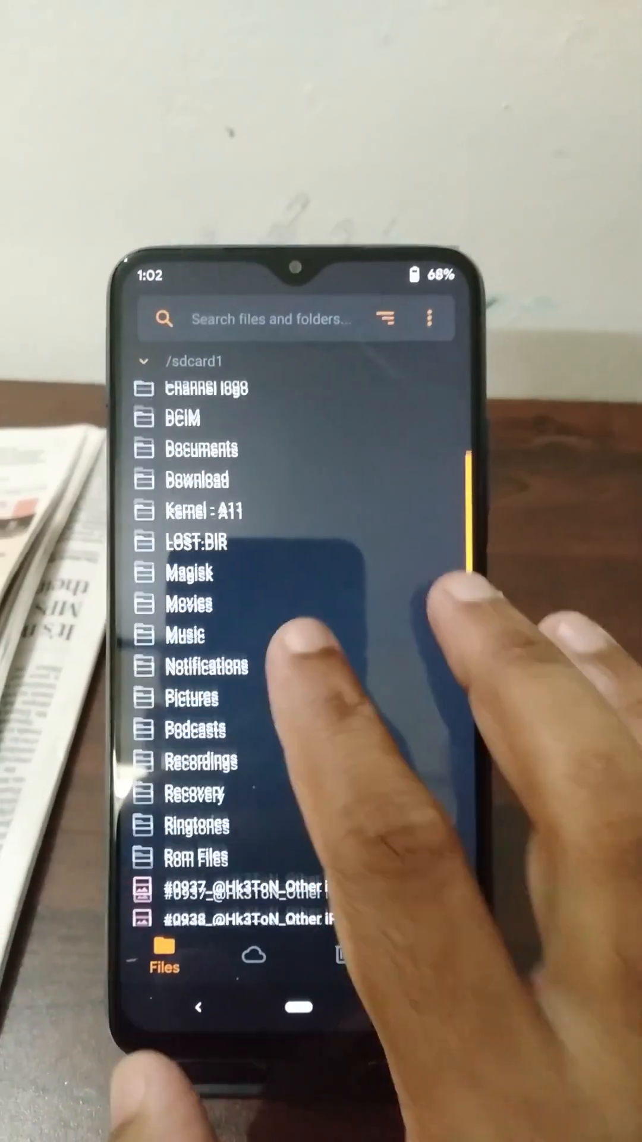
click(189, 574)
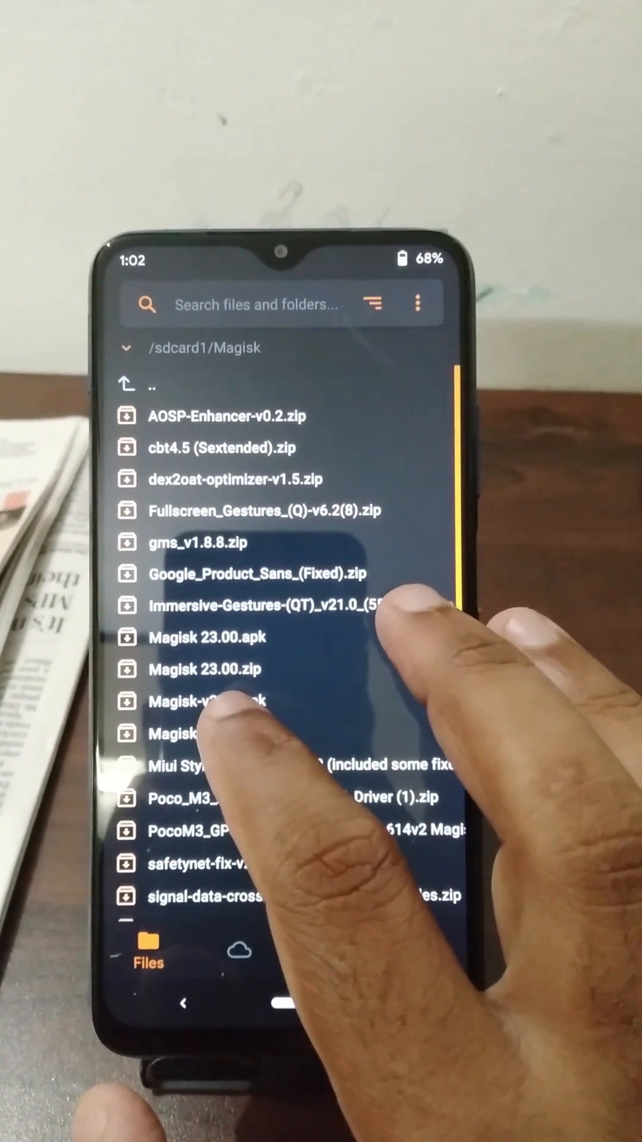
click(204, 702)
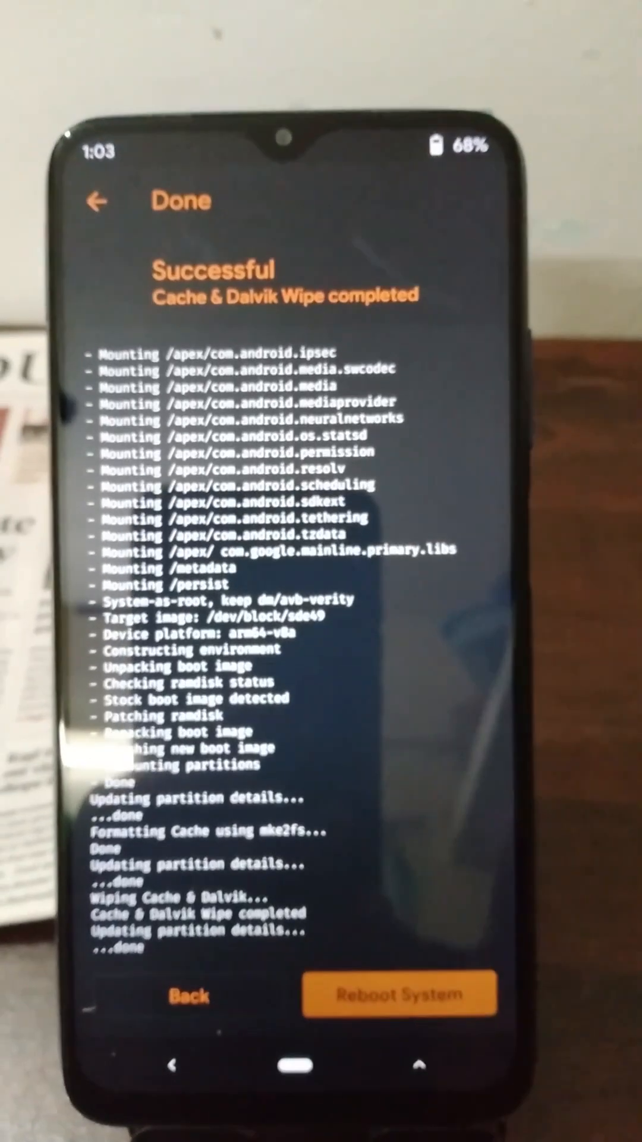
click(400, 994)
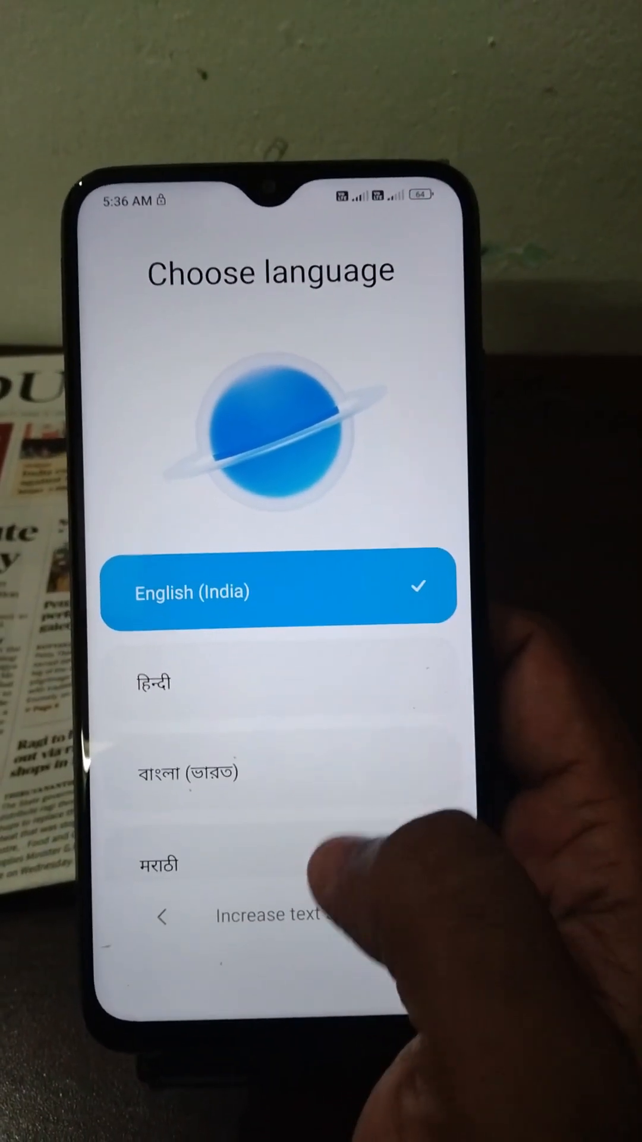
Step: Browse the setup language list and keep English (India), continuing to the next setup screen
scroll(down, 3)
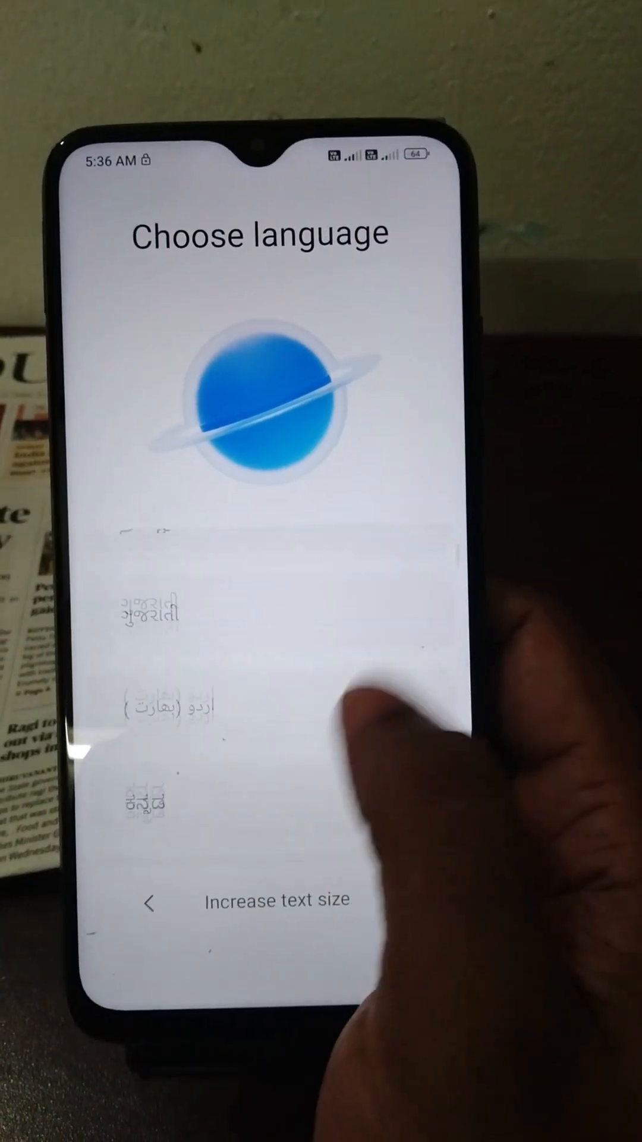
scroll(down, 3)
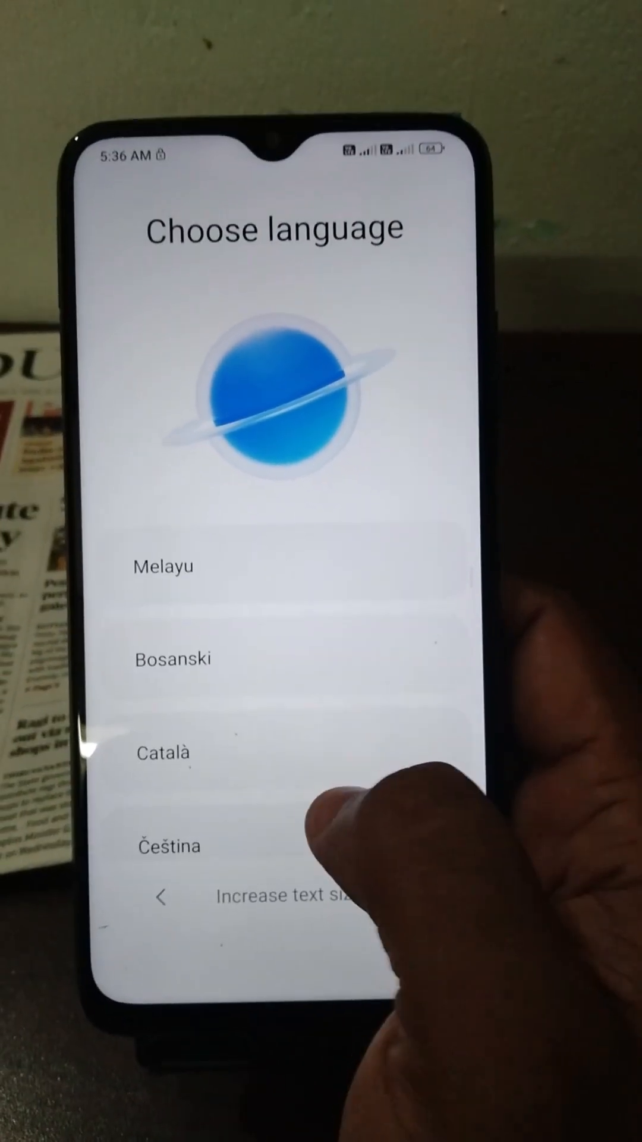
scroll(down, 3)
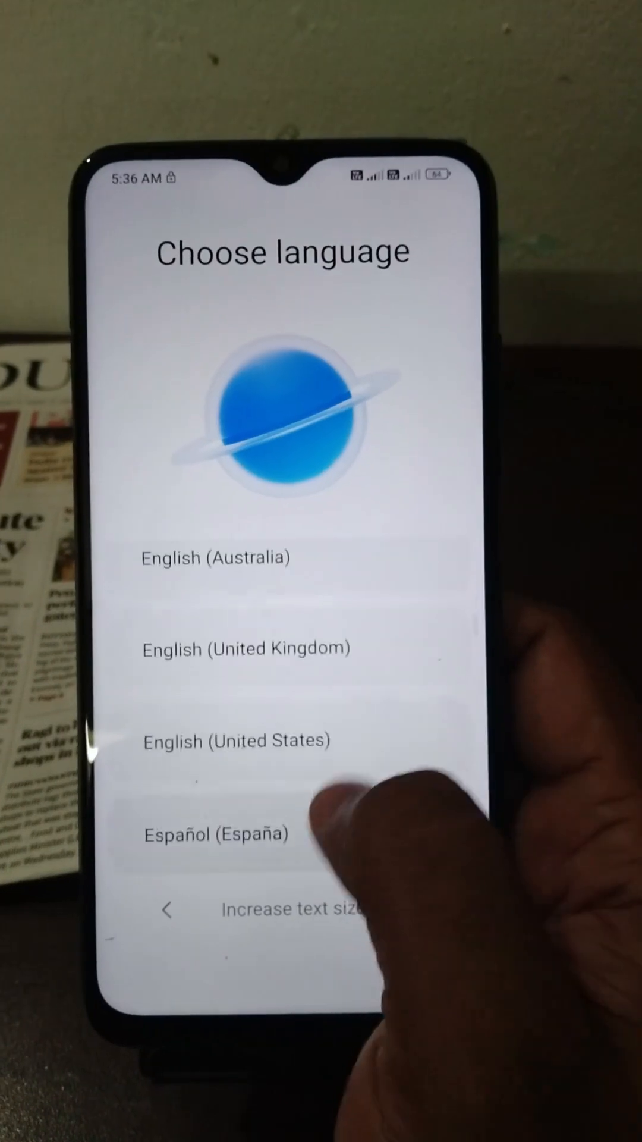
scroll(down, 3)
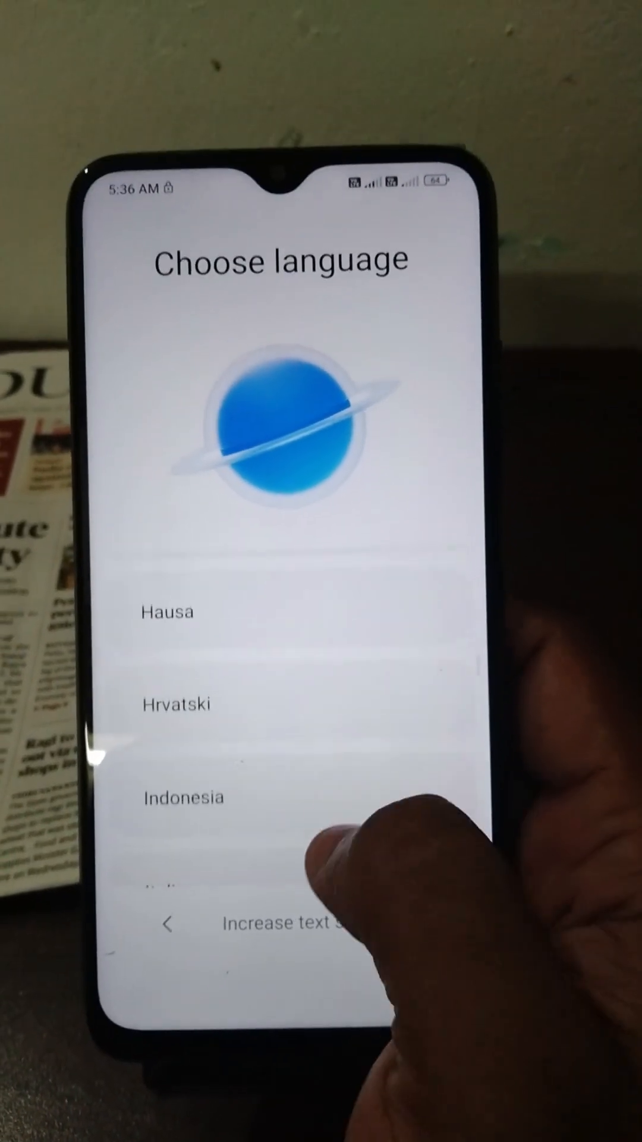
scroll(down, 3)
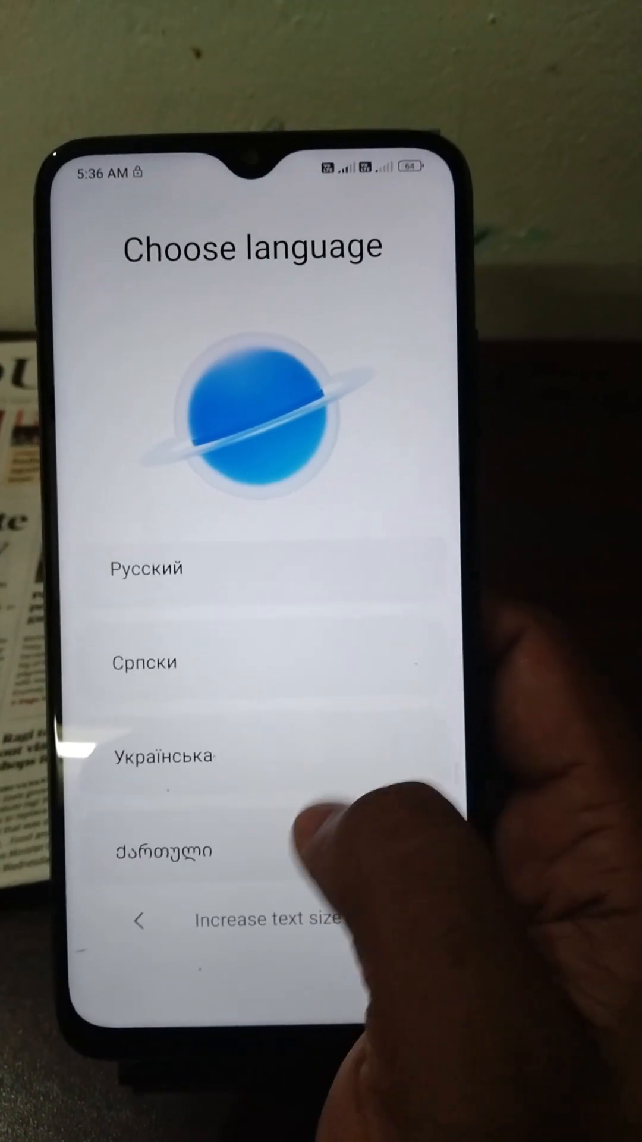
scroll(down, 3)
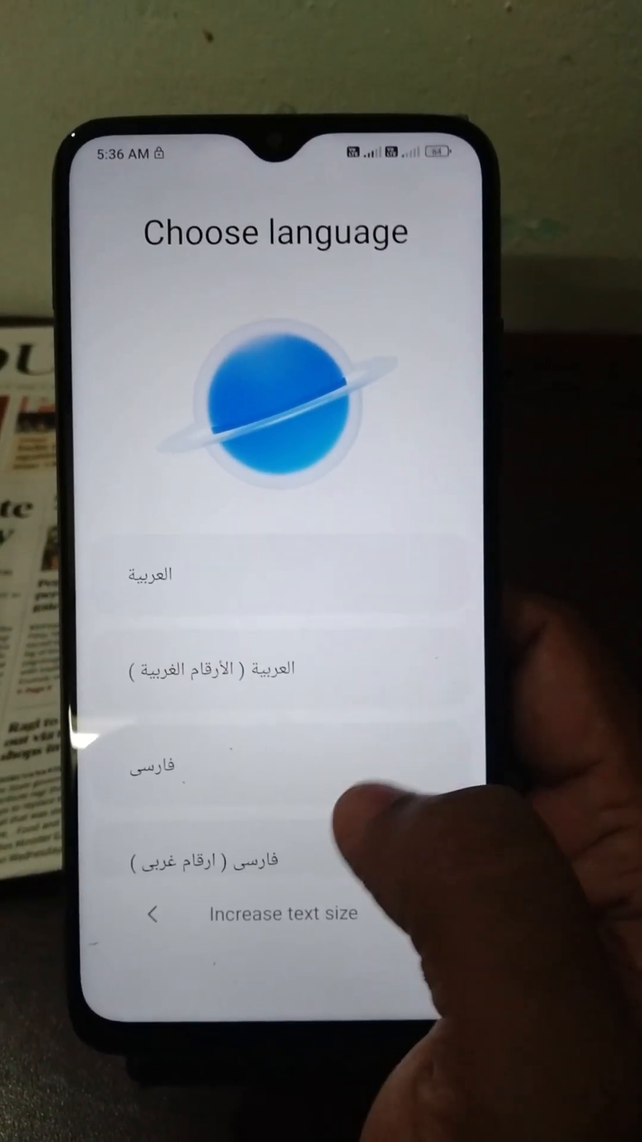
scroll(down, 3)
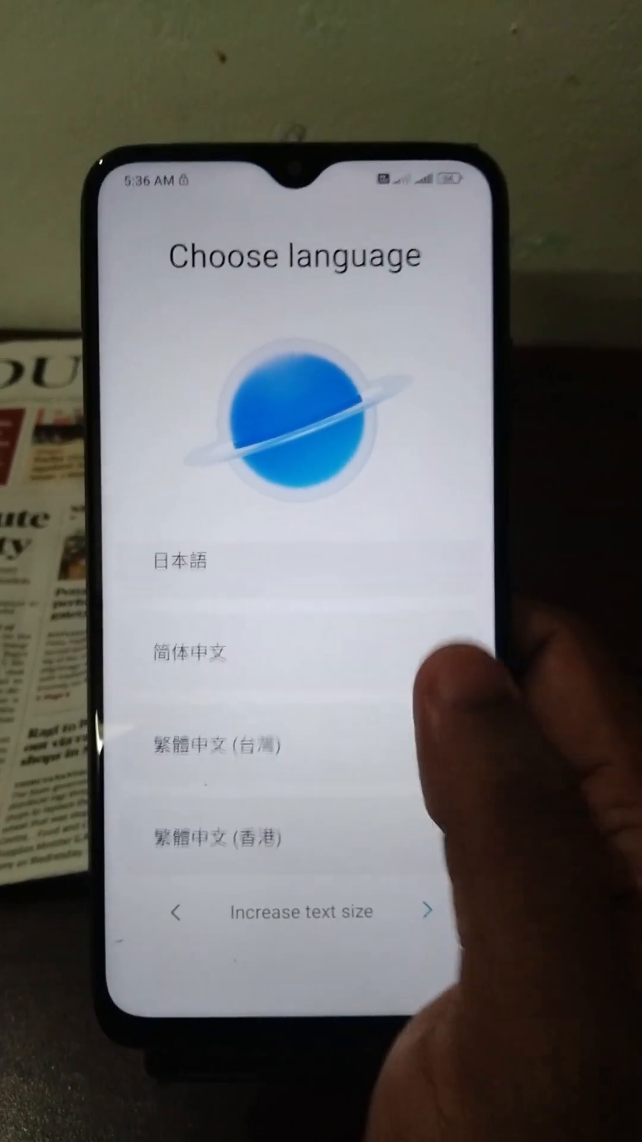
scroll(down, 3)
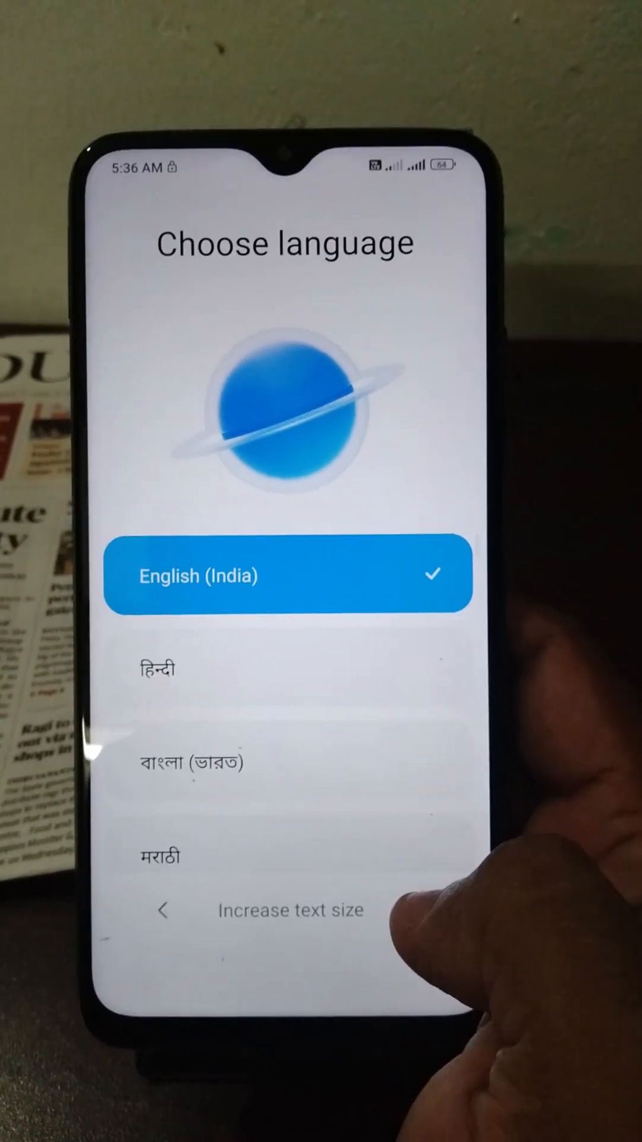
click(288, 573)
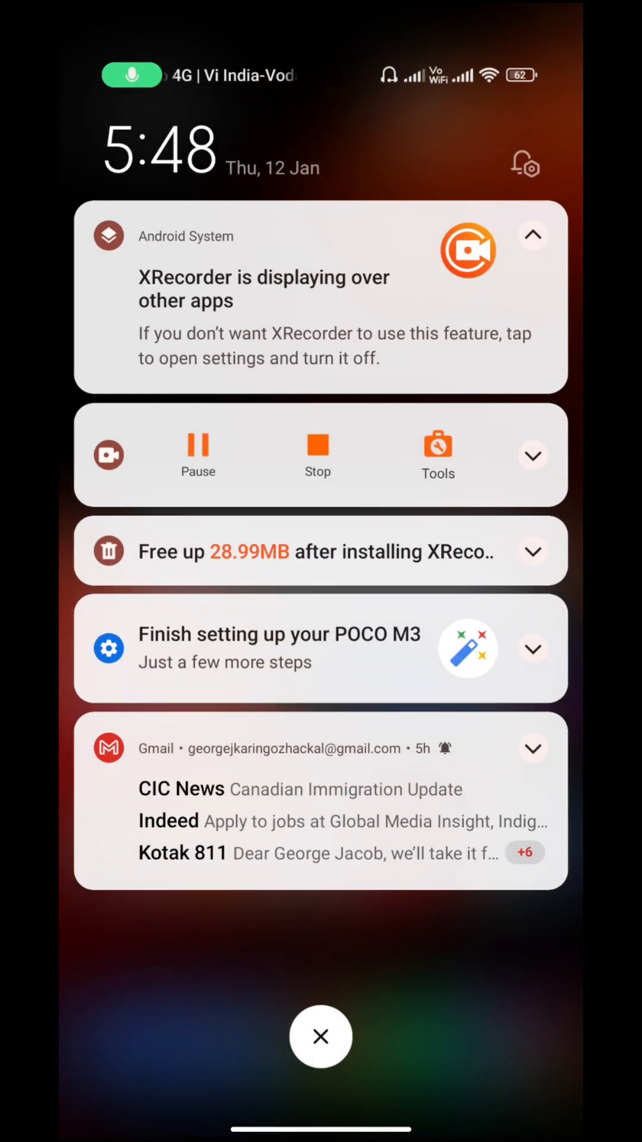
Step: Switch to the Control Centre panel, close it and swipe up into the app drawer
click(320, 1035)
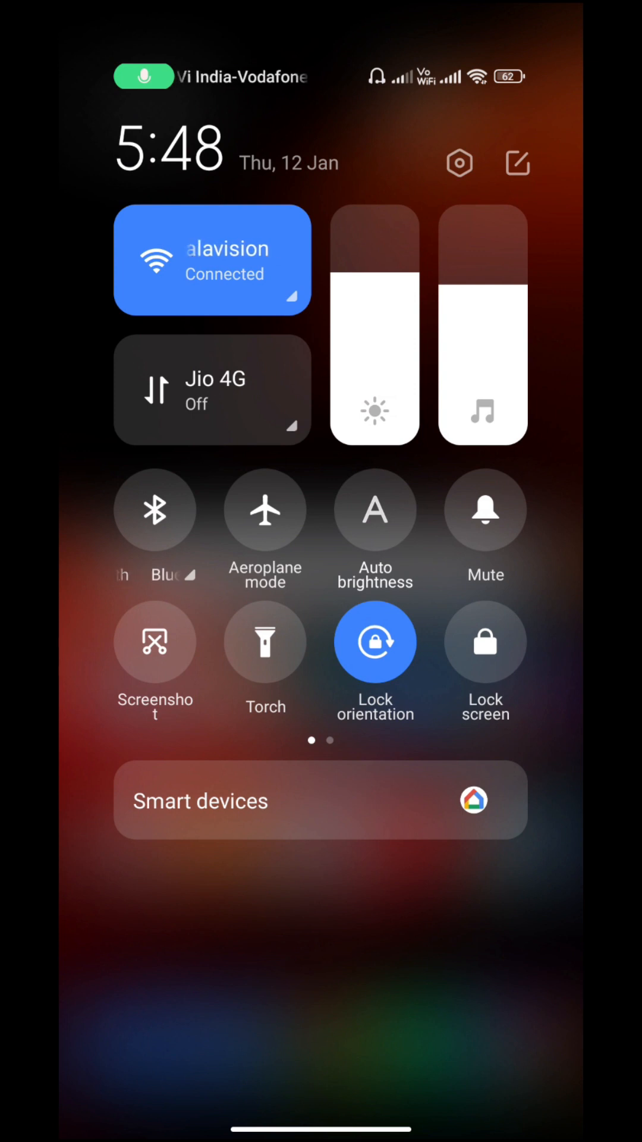
scroll(left, 3)
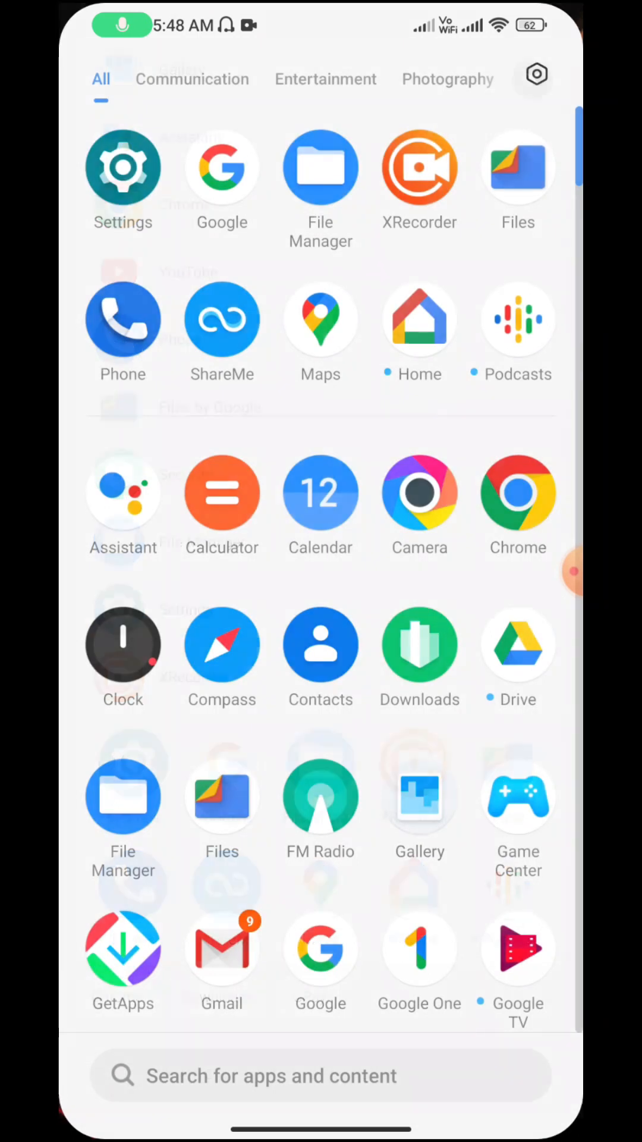
Step: Scroll through the app drawer toward its settings gear for Home screen settings
scroll(down, 3)
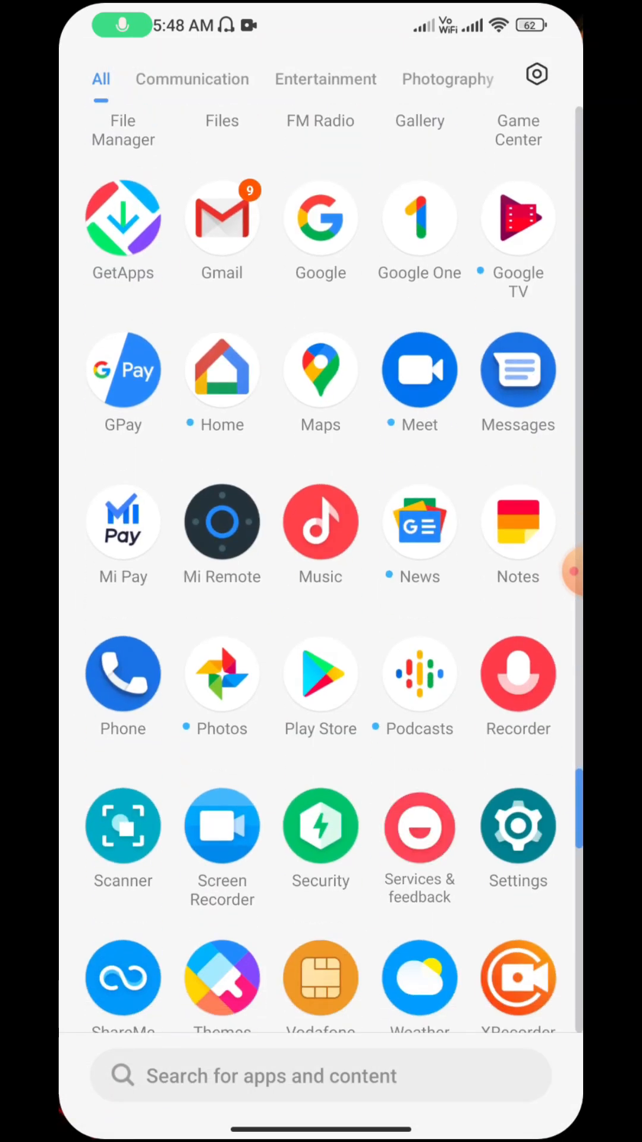
scroll(down, 3)
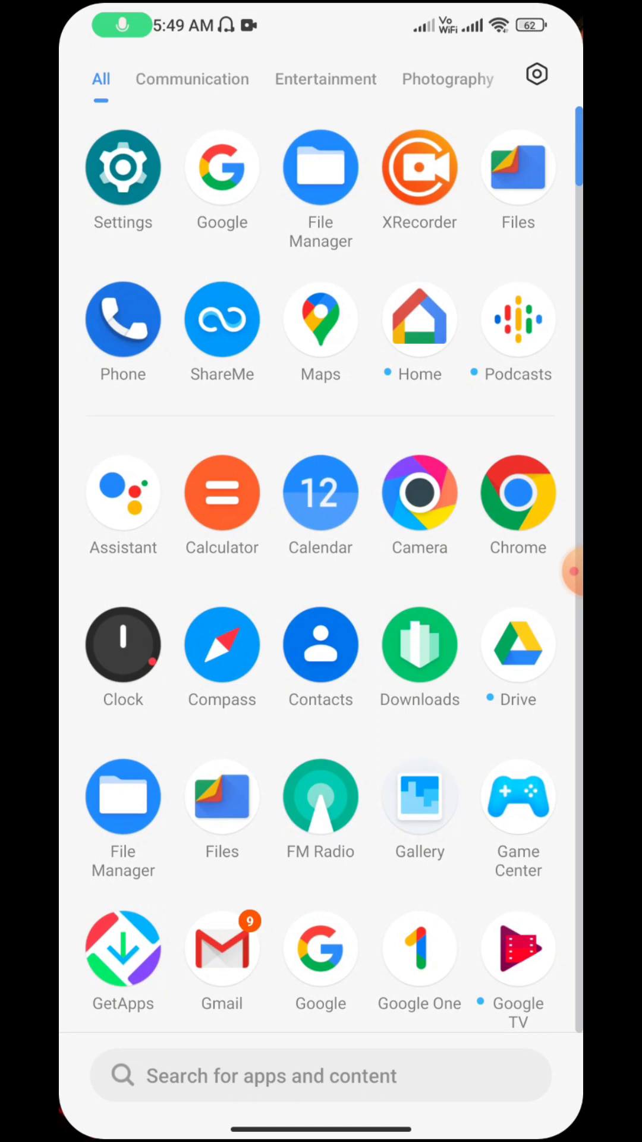
scroll(down, 3)
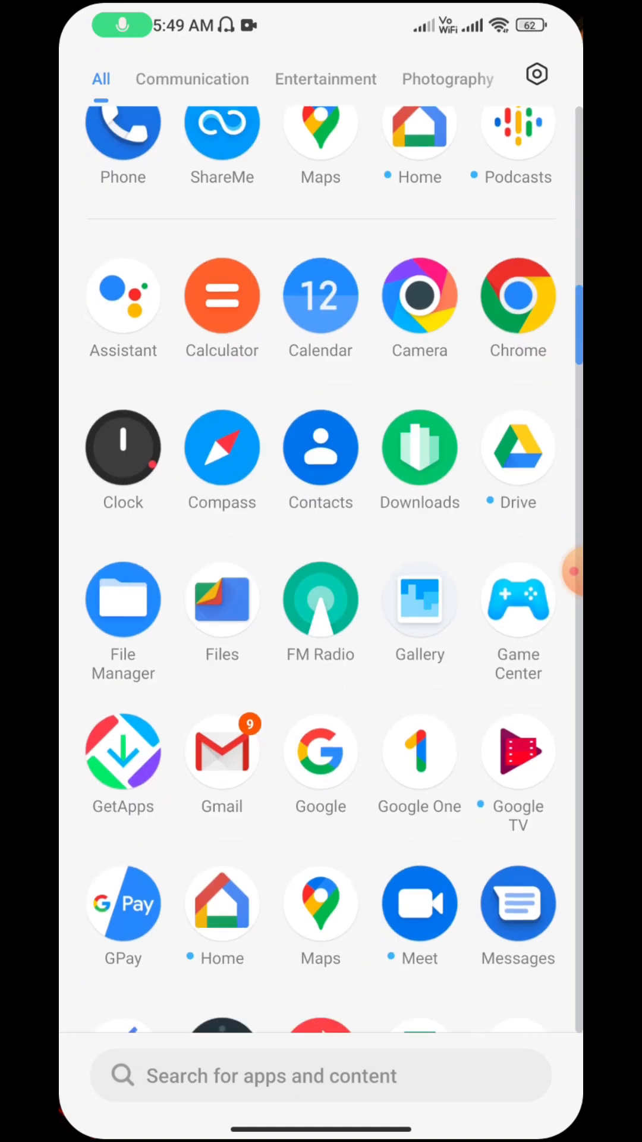
scroll(down, 3)
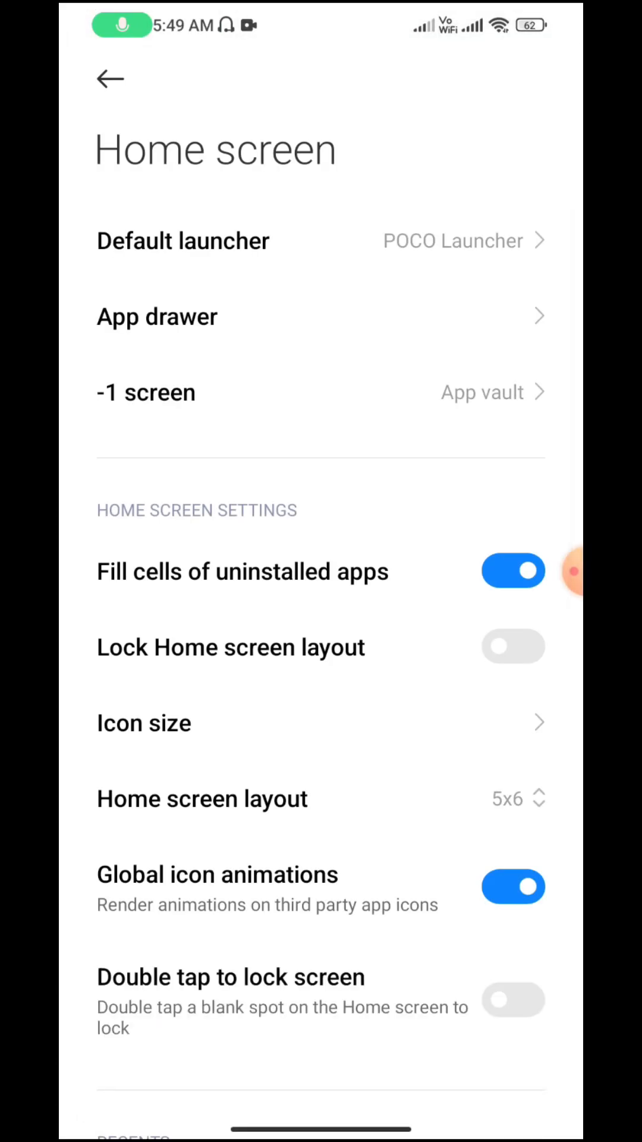
Step: Review Arrange items in Recents (horizontal) and exit the Home screen settings
scroll(down, 3)
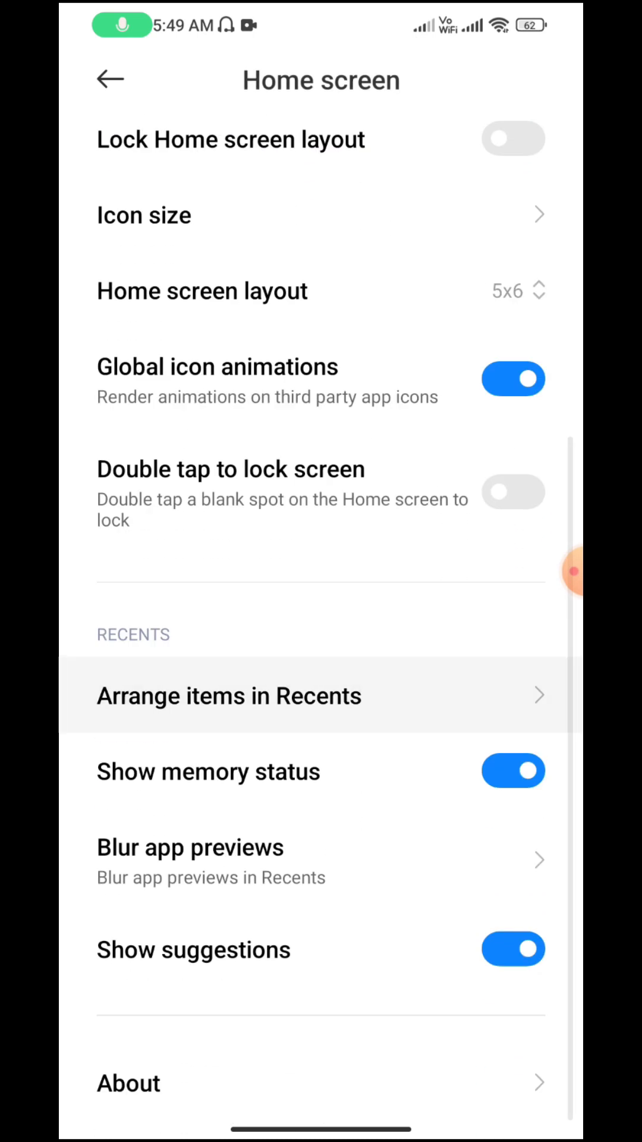
click(229, 696)
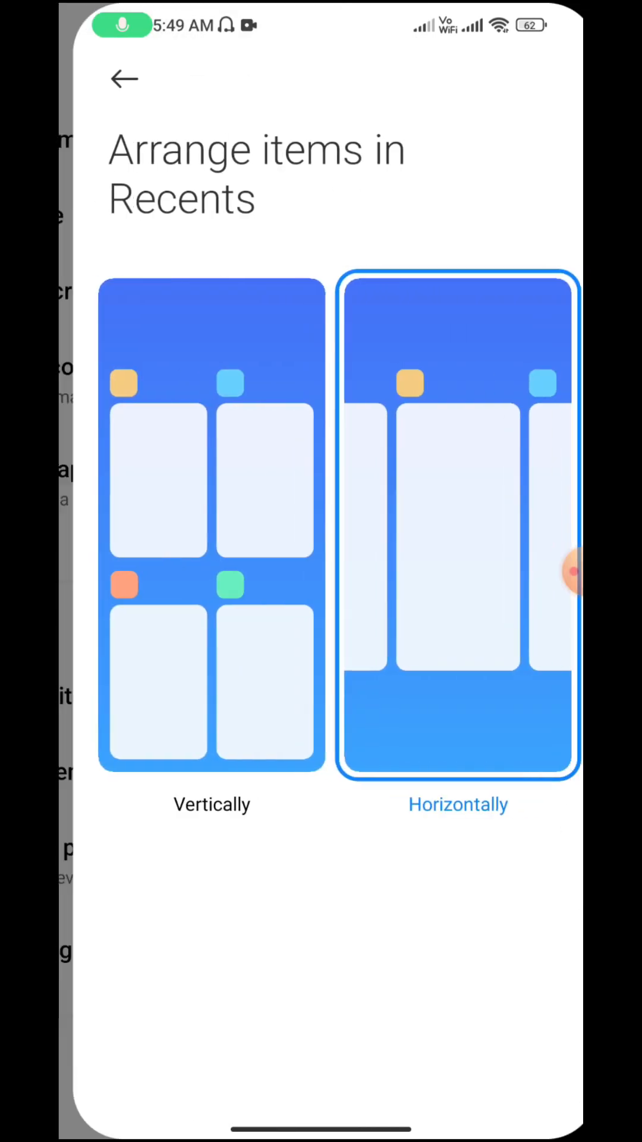
click(124, 78)
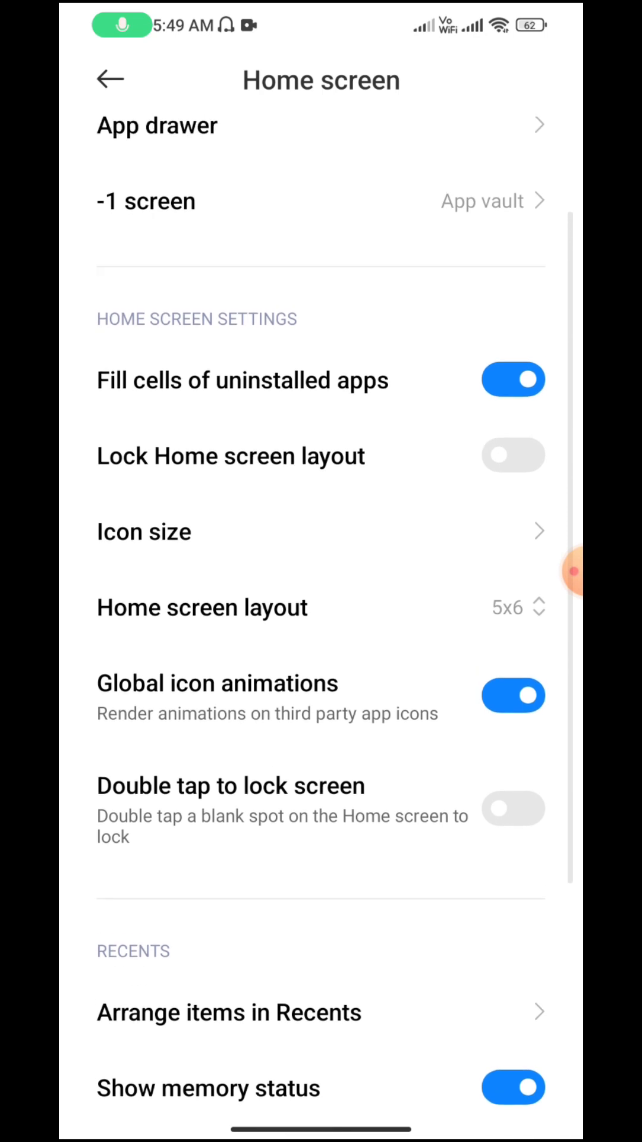
scroll(down, 3)
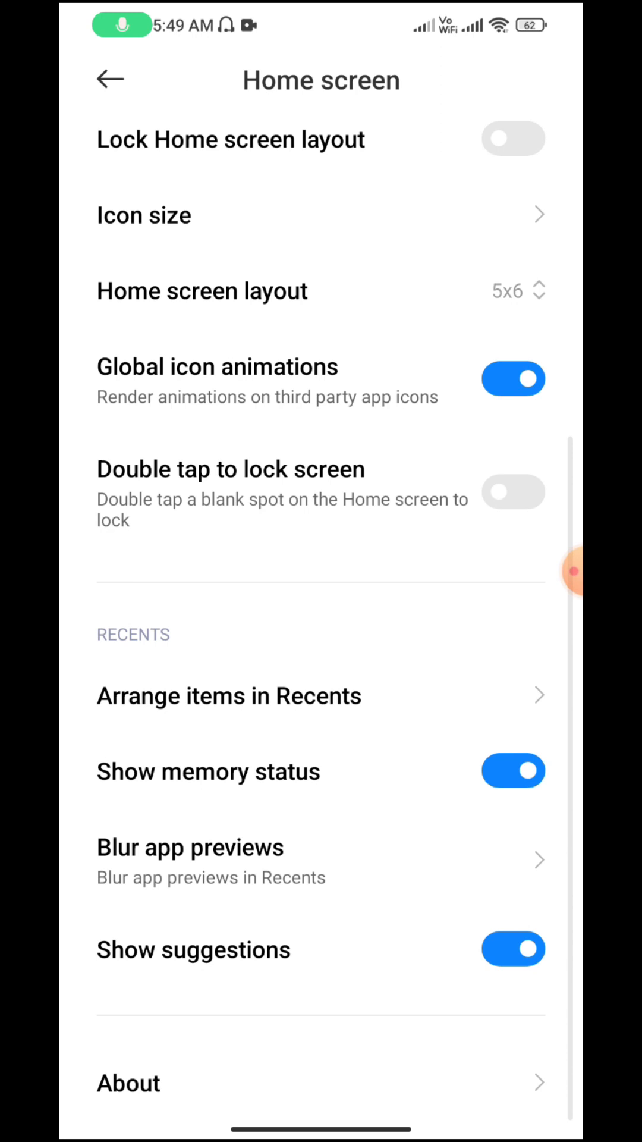
click(128, 1083)
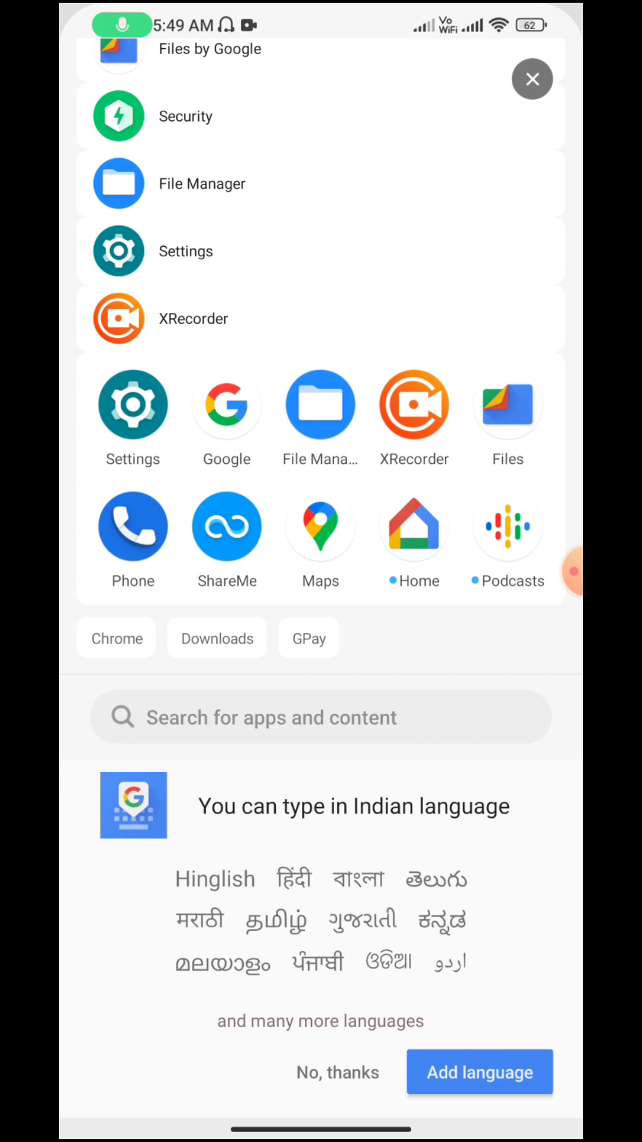
Step: Close the app search, scroll the All apps list and launch Settings
click(533, 78)
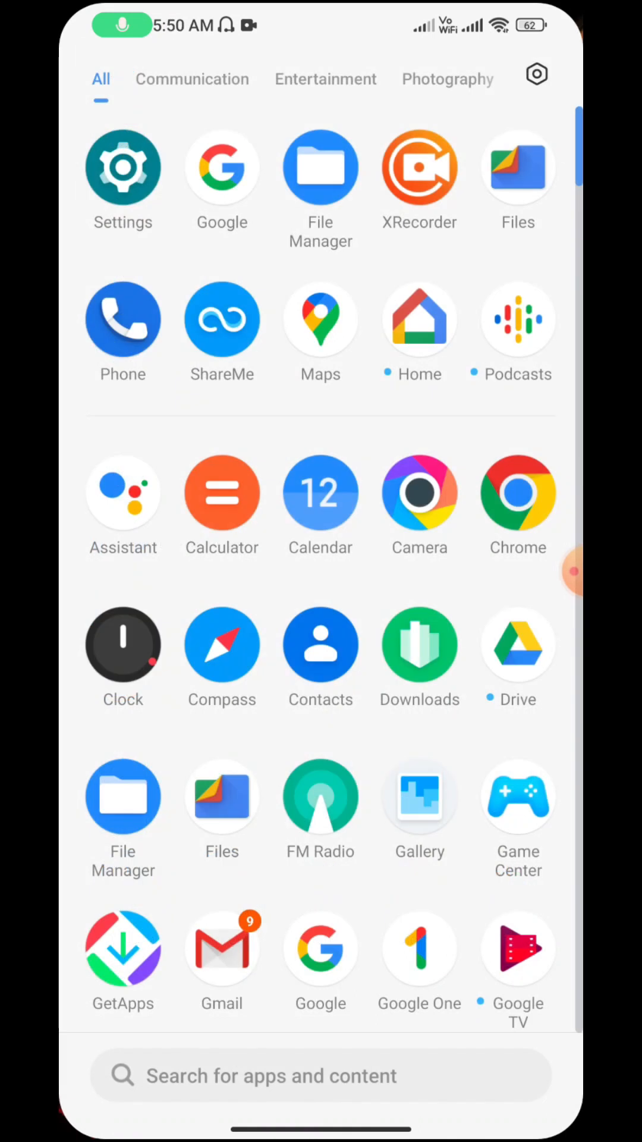
scroll(down, 3)
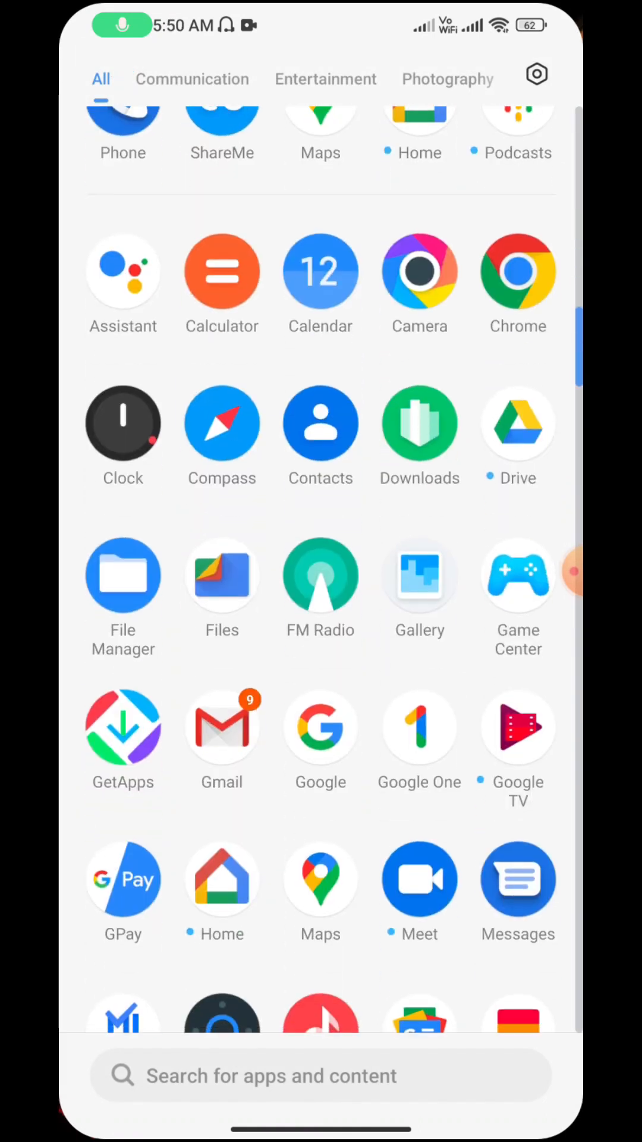
scroll(down, 3)
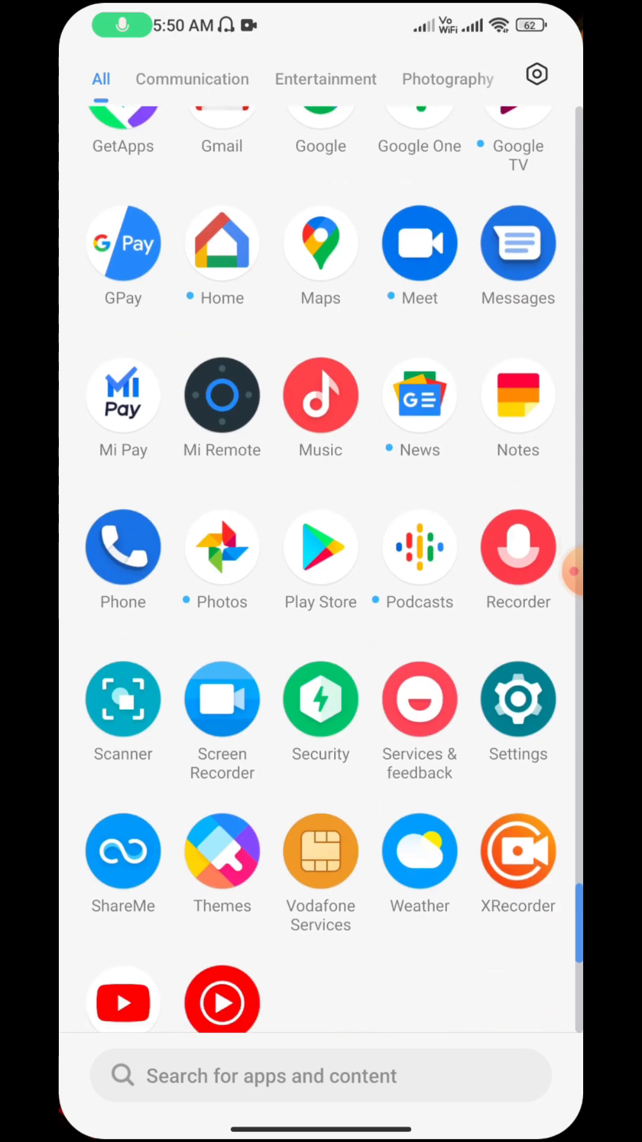
click(517, 700)
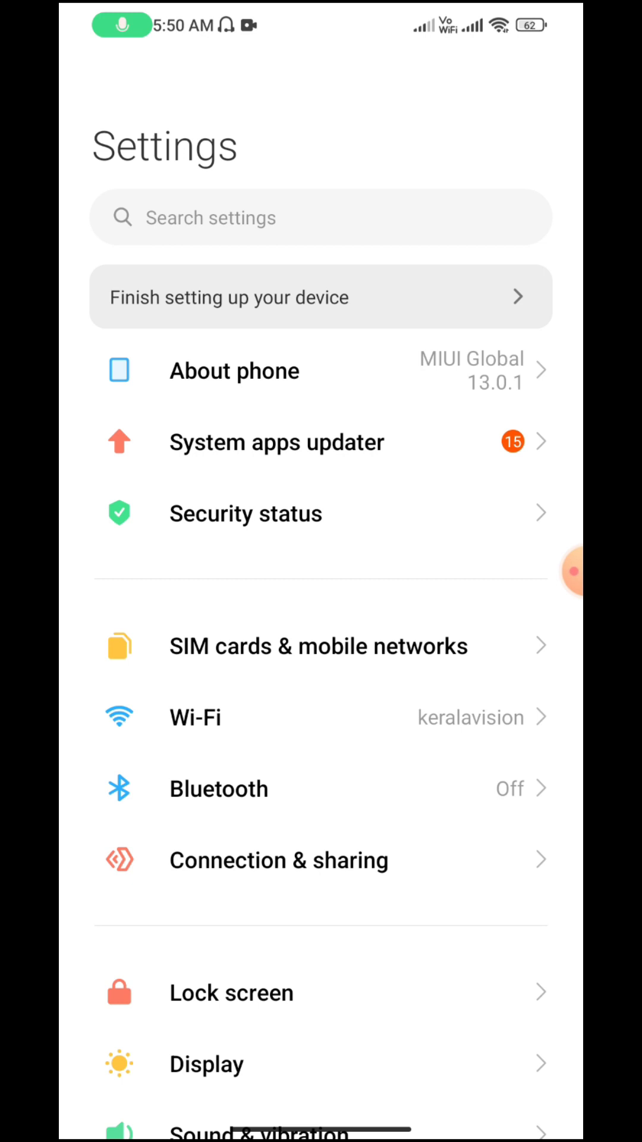
Step: View About phone's All specs: 6+1 GB RAM, octa-core CPU, Android 12, MIUI Global 13.0.1
click(234, 370)
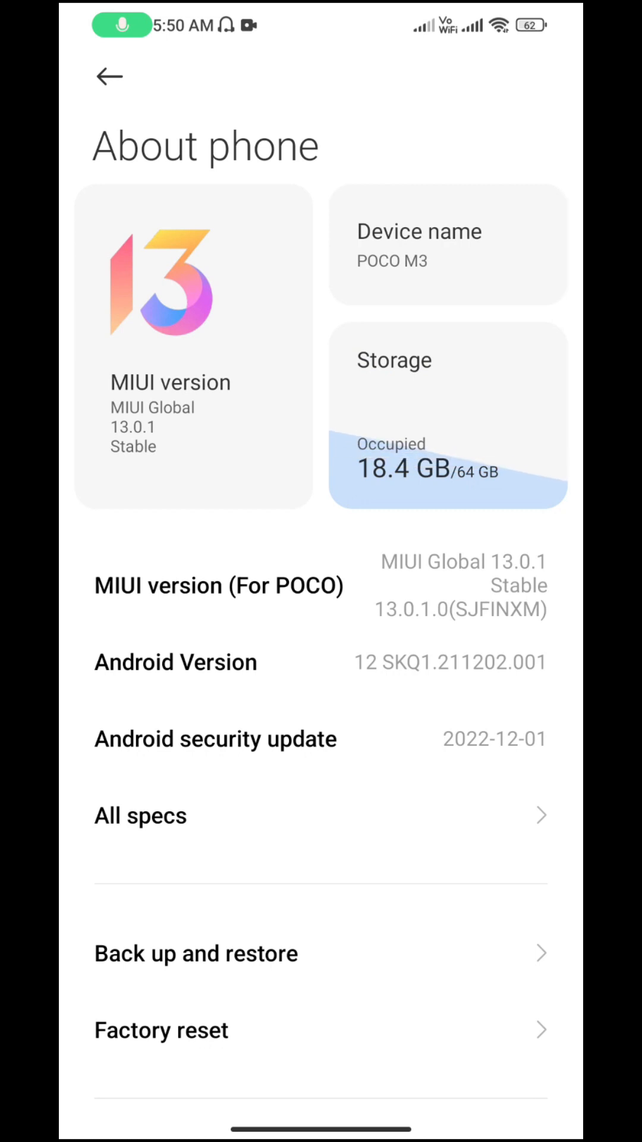
click(141, 815)
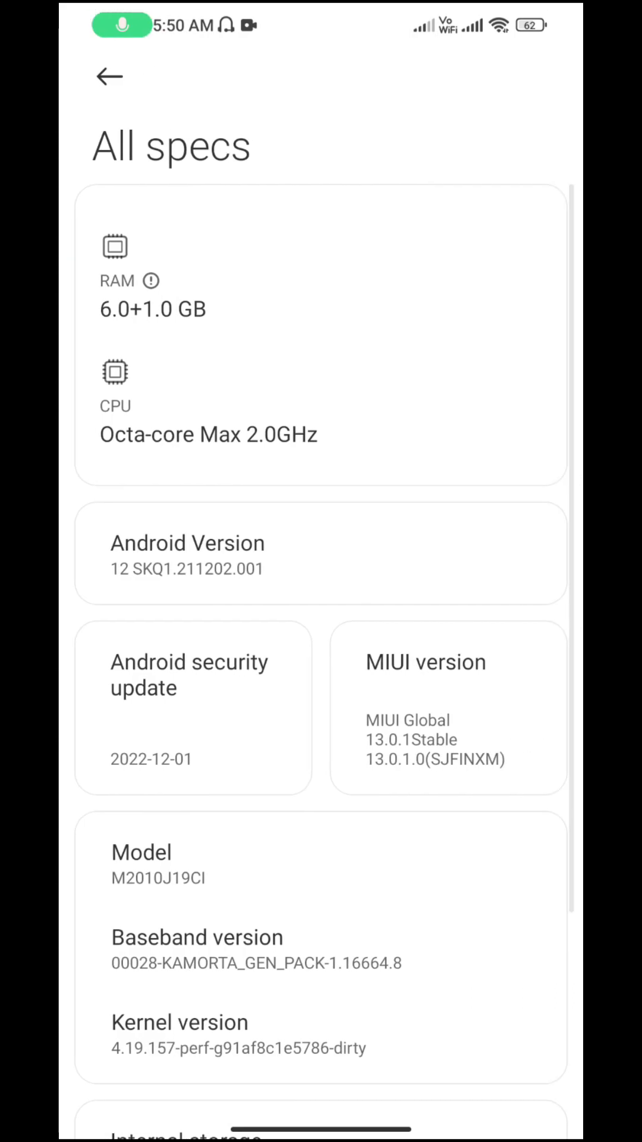
scroll(down, 3)
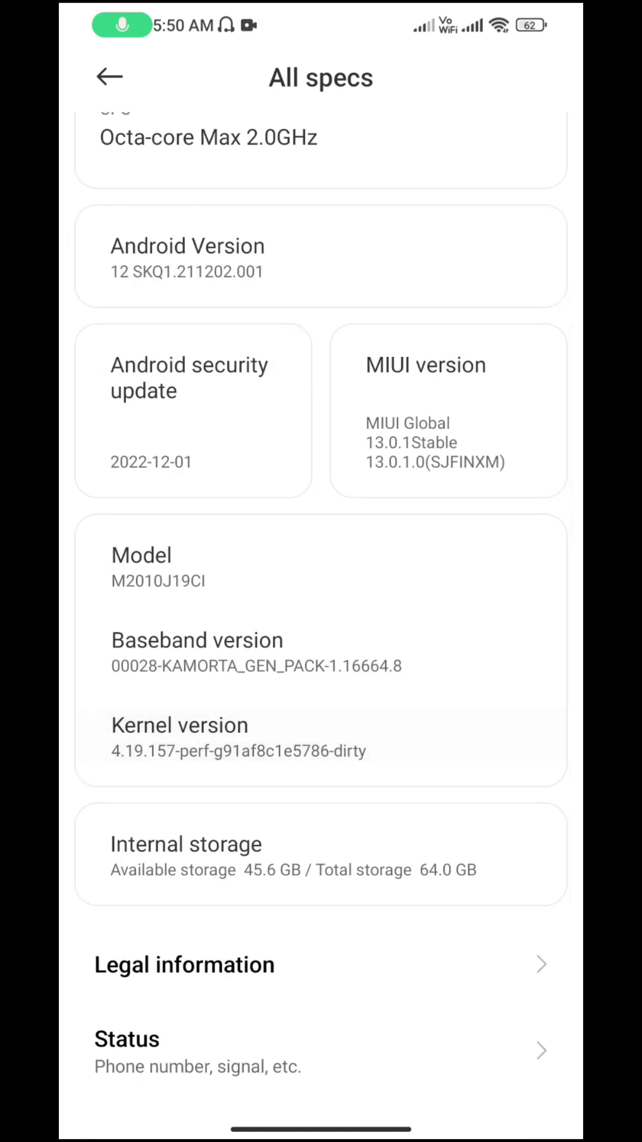
scroll(down, 3)
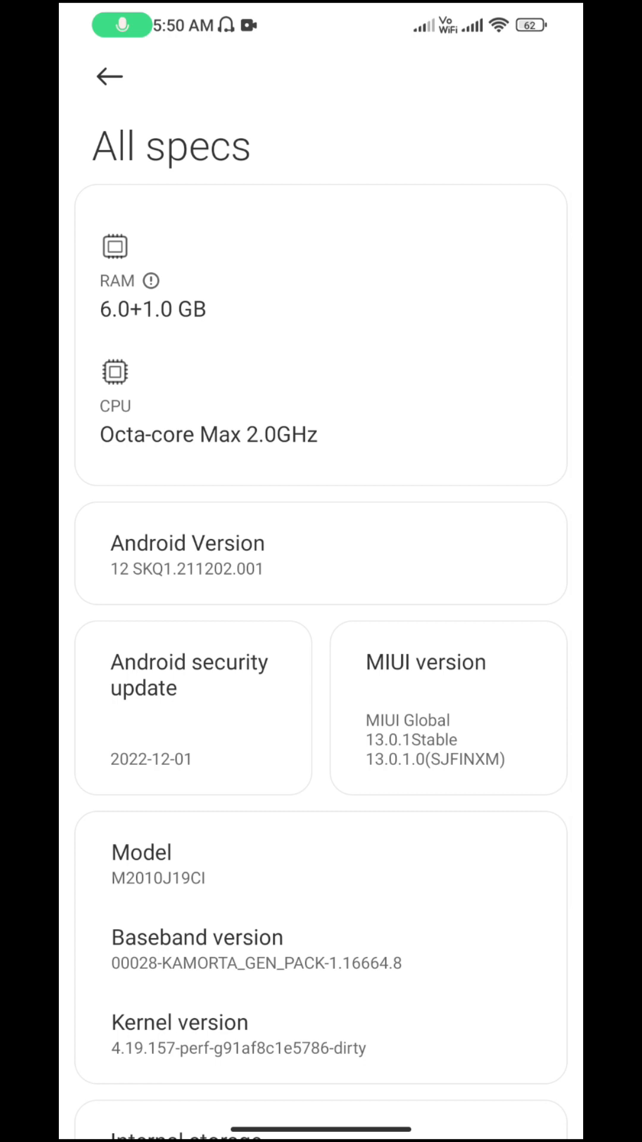
Step: Return to the main Settings list and browse down to its lower categories
click(108, 76)
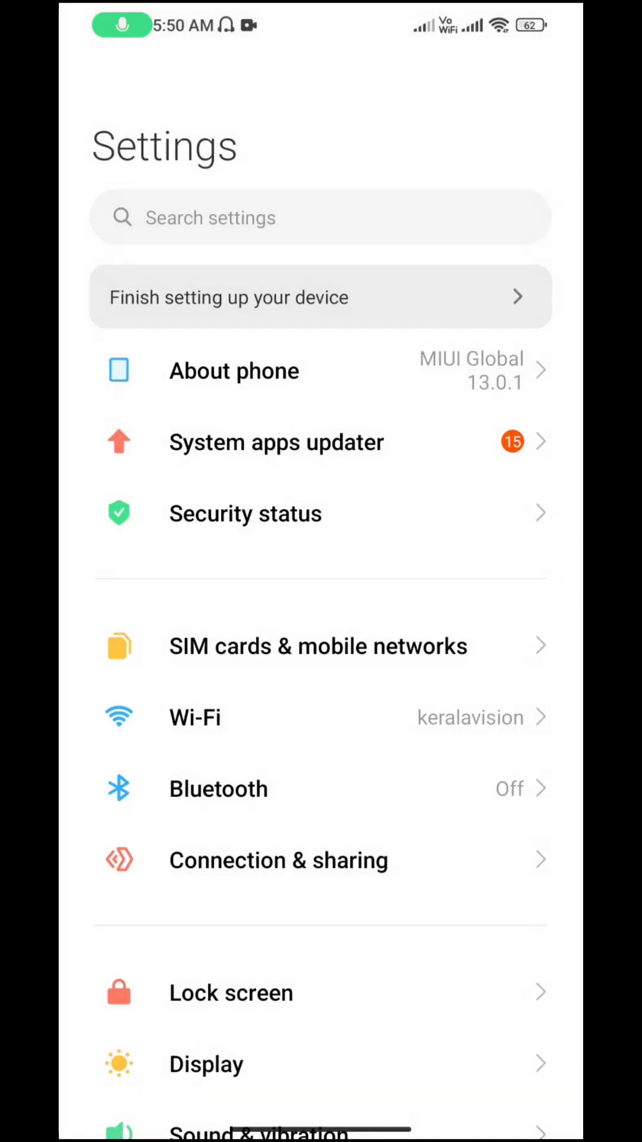
scroll(down, 3)
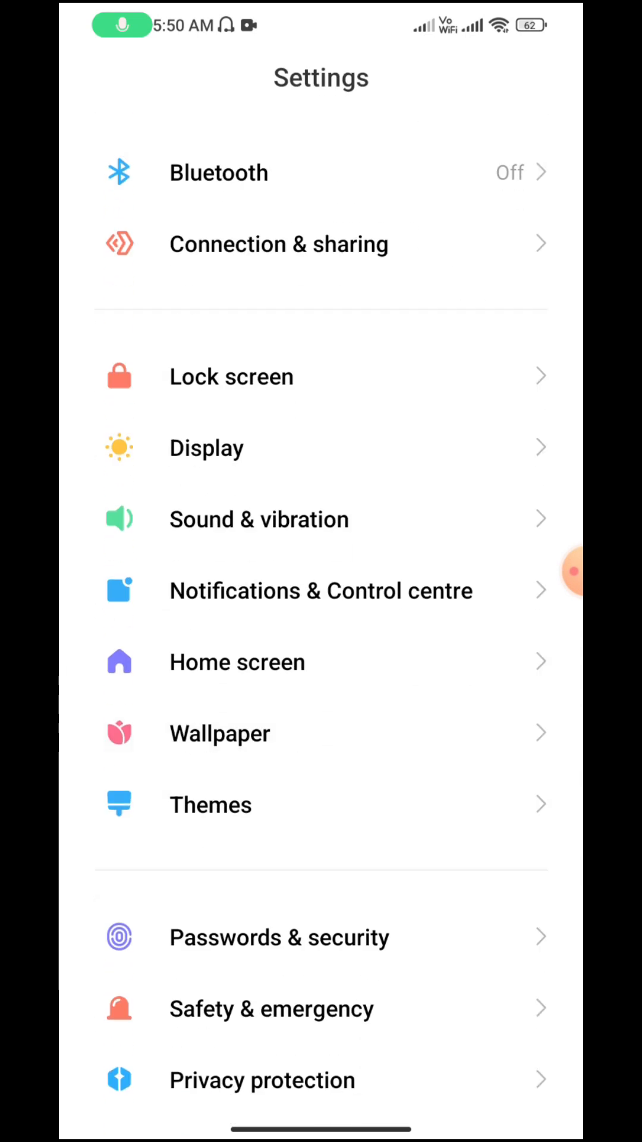
scroll(down, 3)
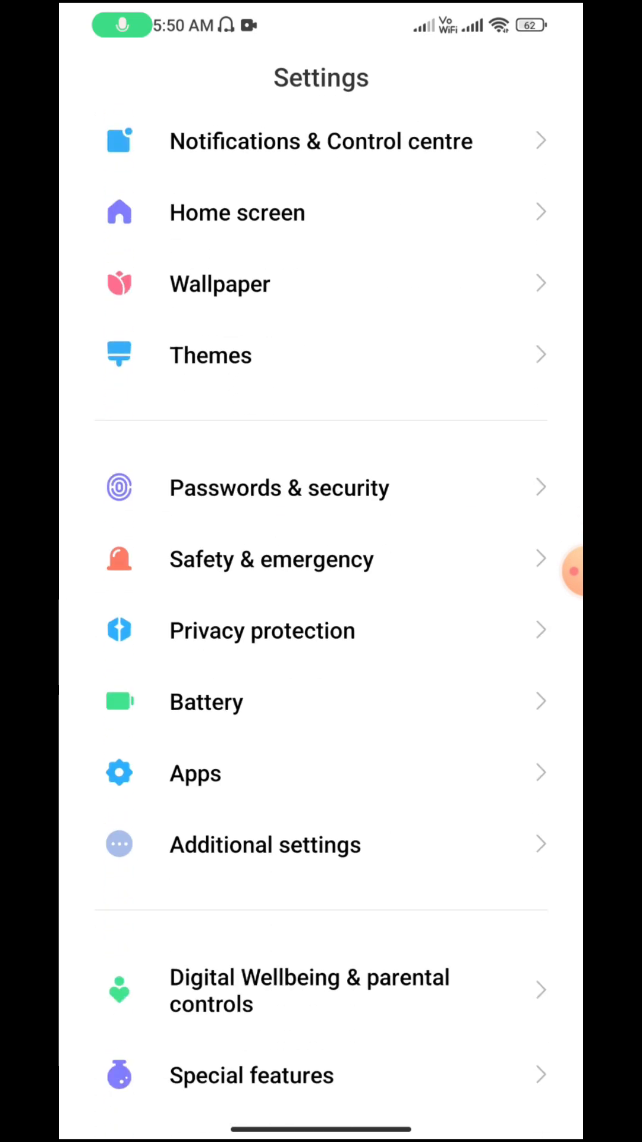
scroll(down, 3)
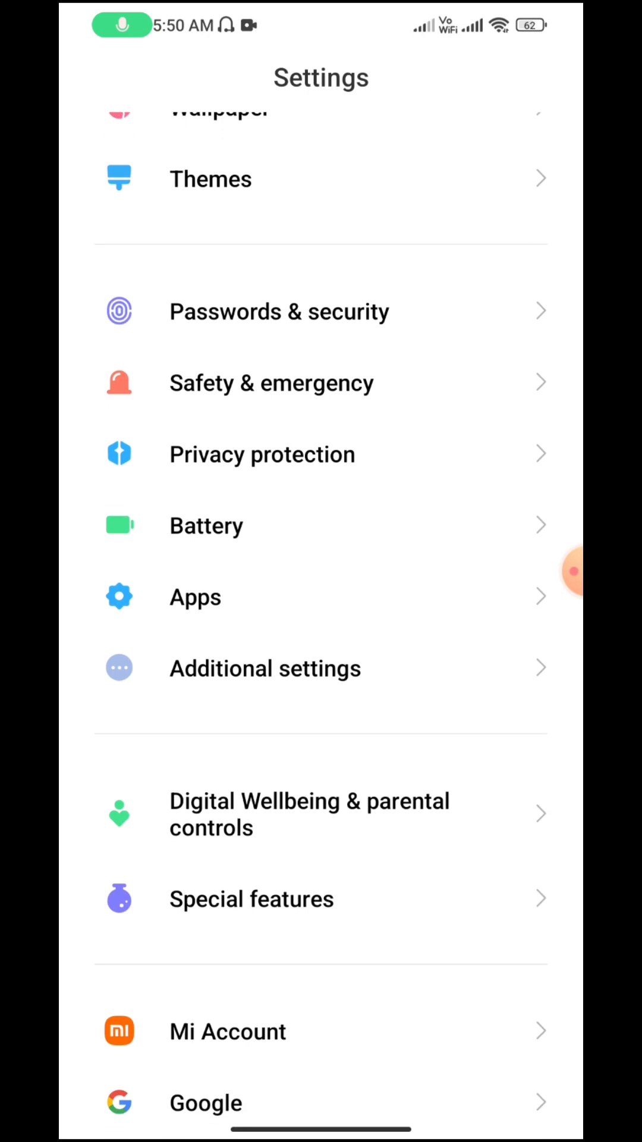
click(251, 898)
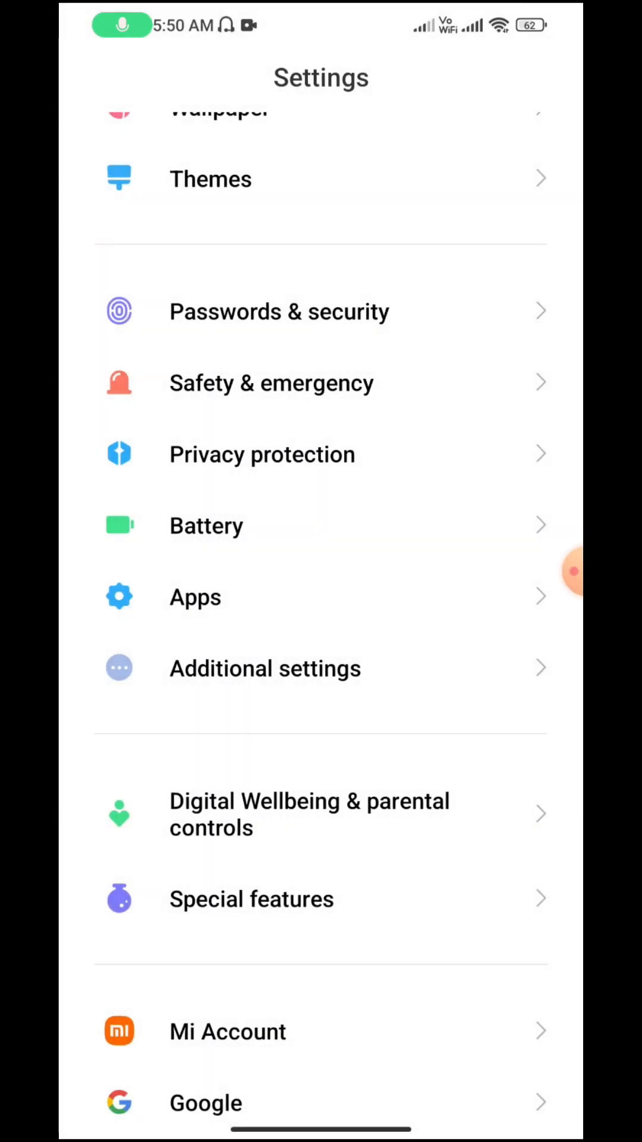
Step: Review the Additional settings page, then show the main Settings list again
click(264, 667)
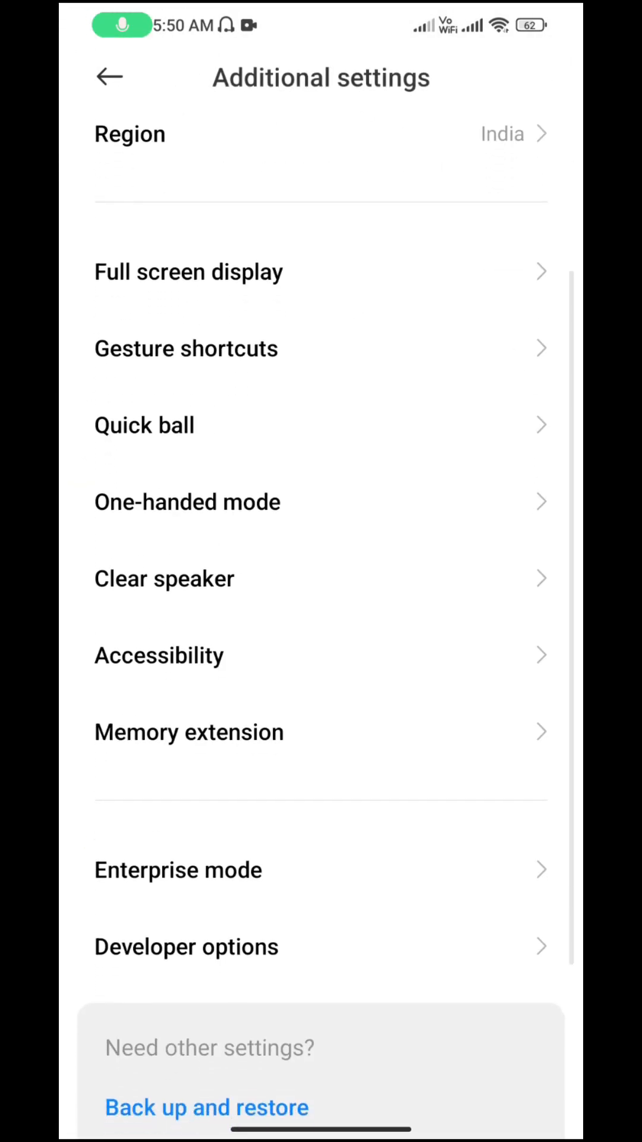
scroll(down, 3)
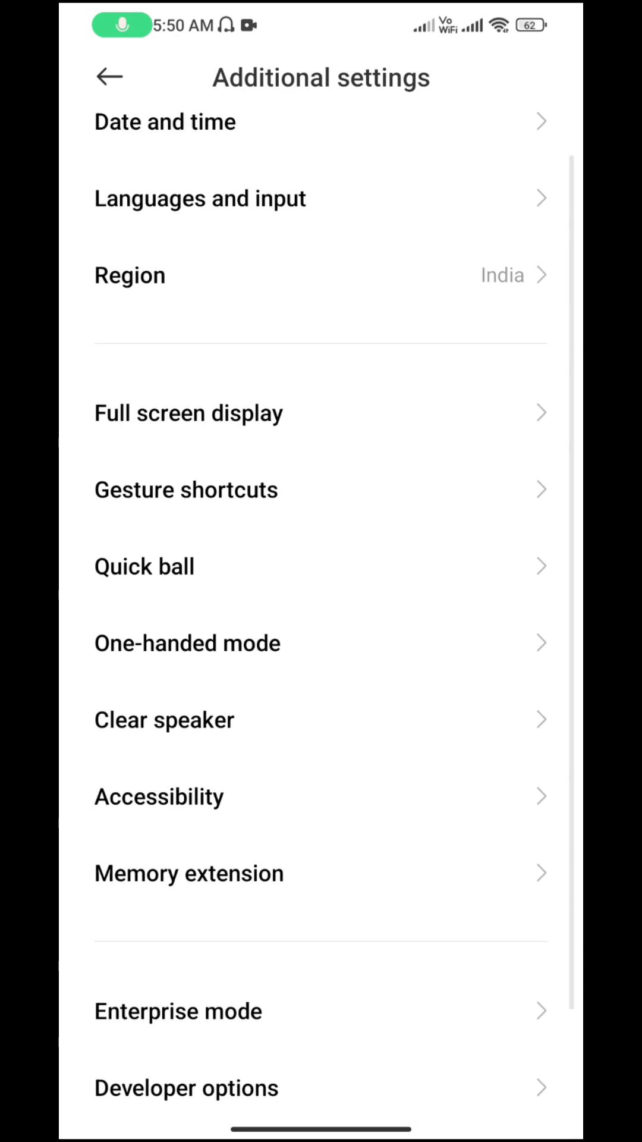
click(189, 413)
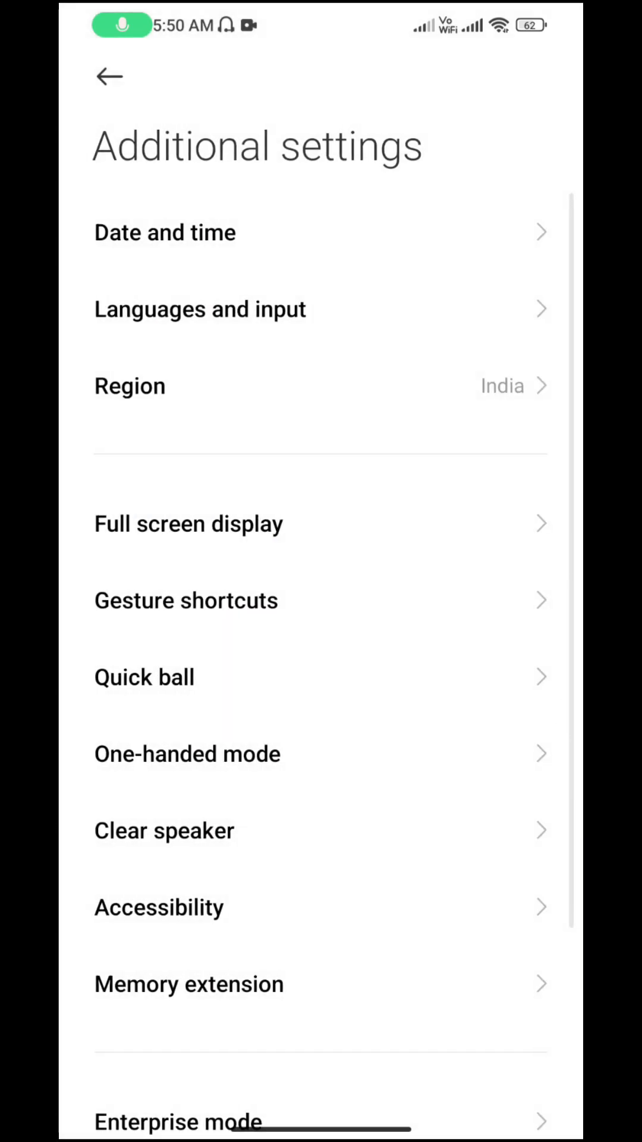
click(109, 76)
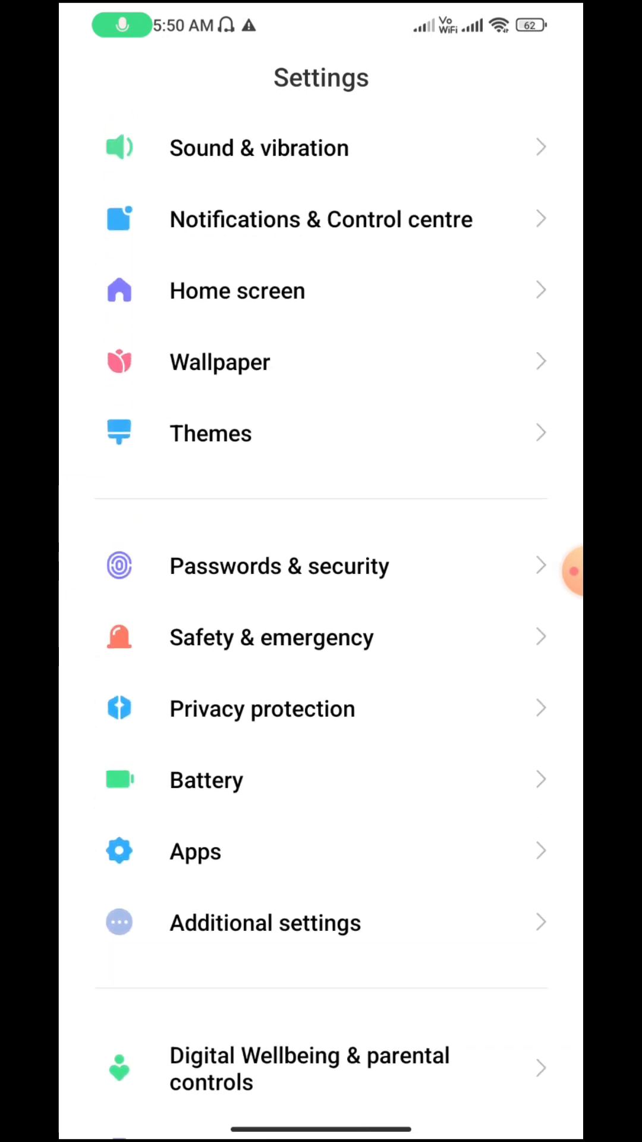
scroll(down, 3)
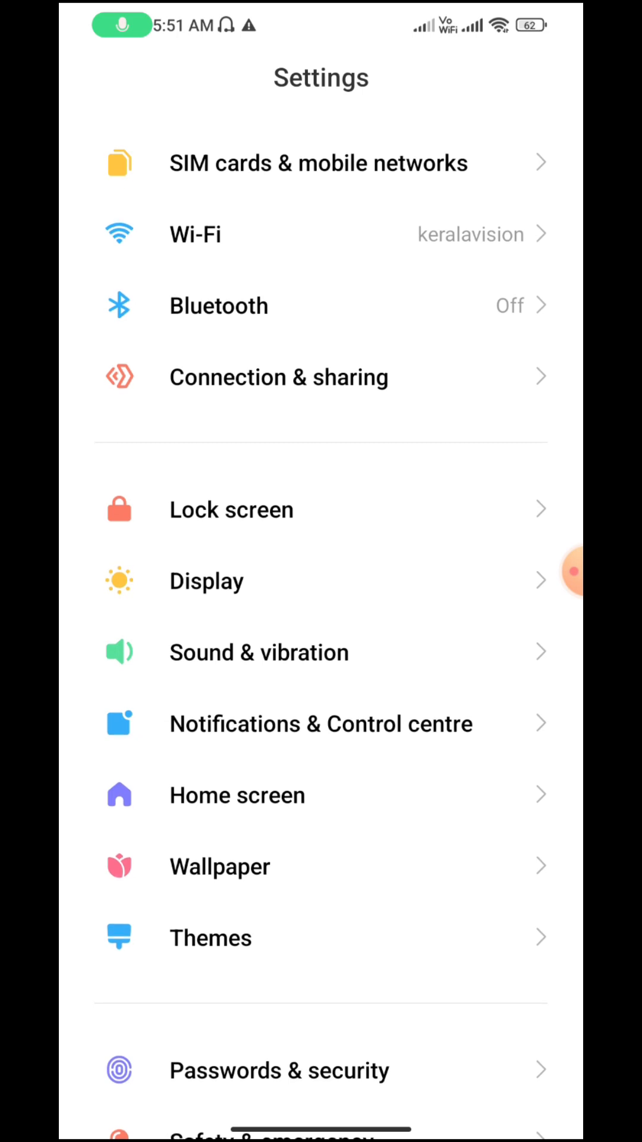
Step: In Status bar settings, show connection speed and battery percentage next to the icon
click(320, 722)
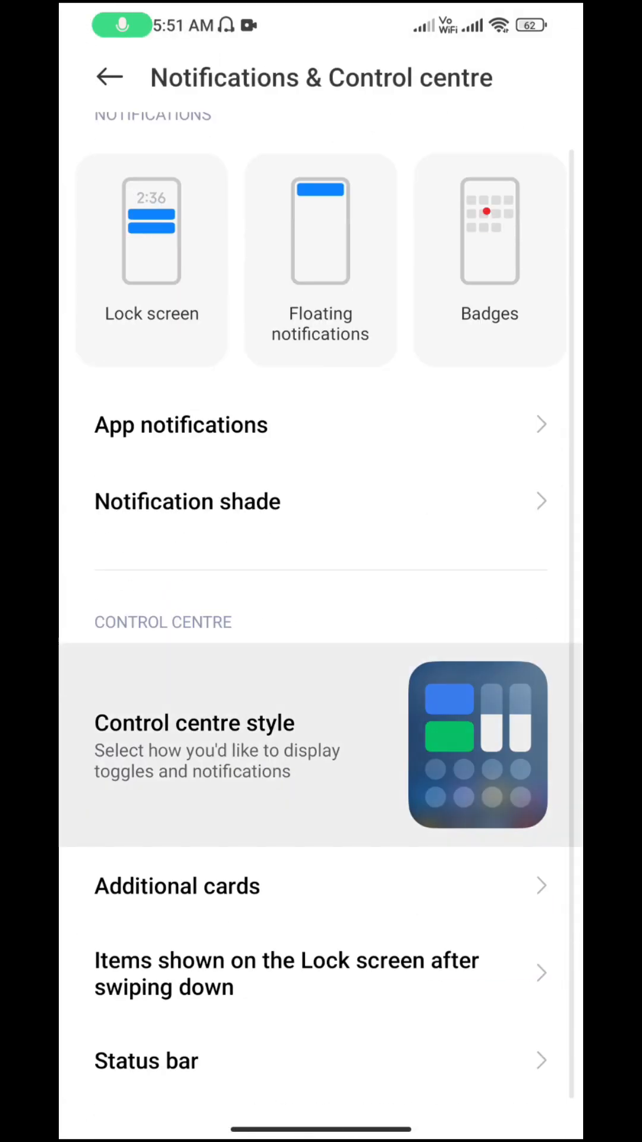
click(145, 1060)
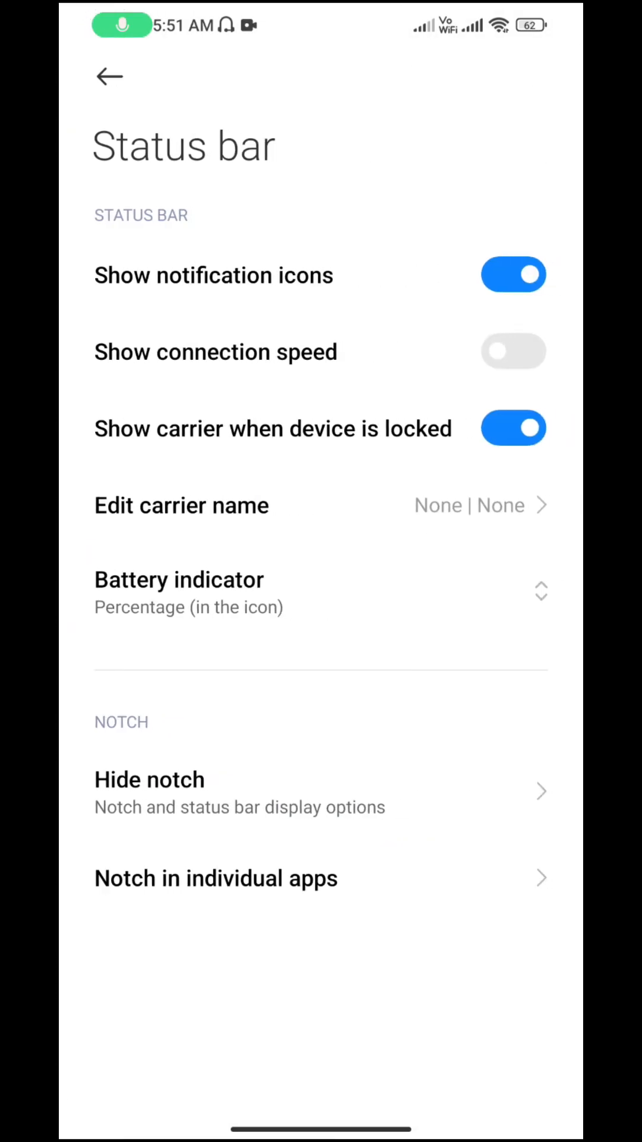
click(513, 352)
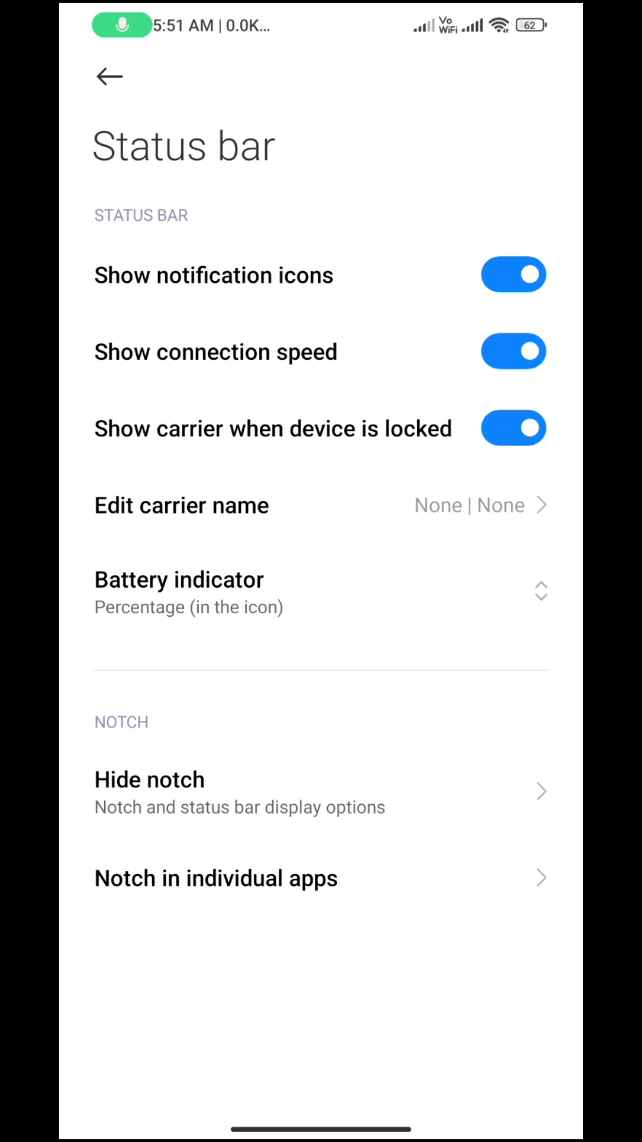
click(180, 593)
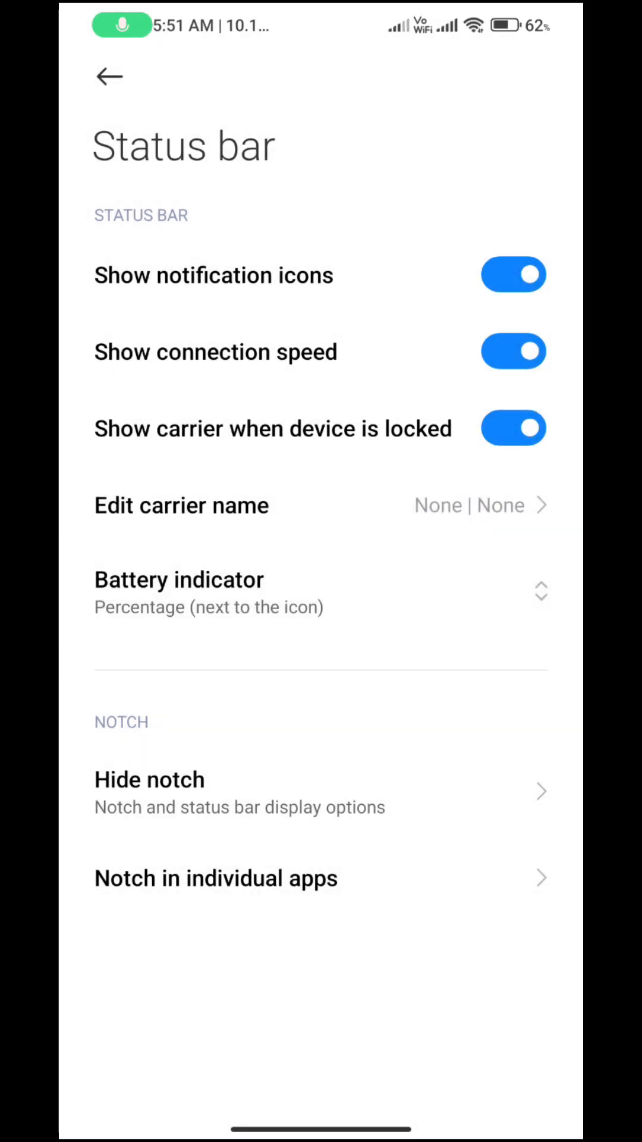
Step: Preview the control centre and notification shade styles, then return home
click(108, 76)
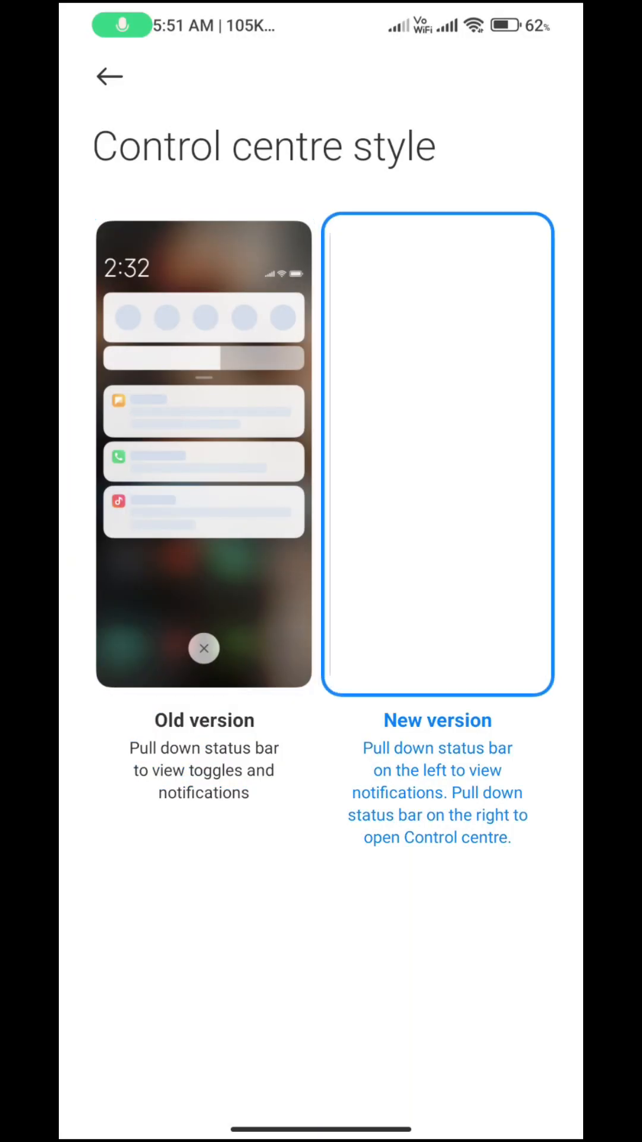
click(108, 76)
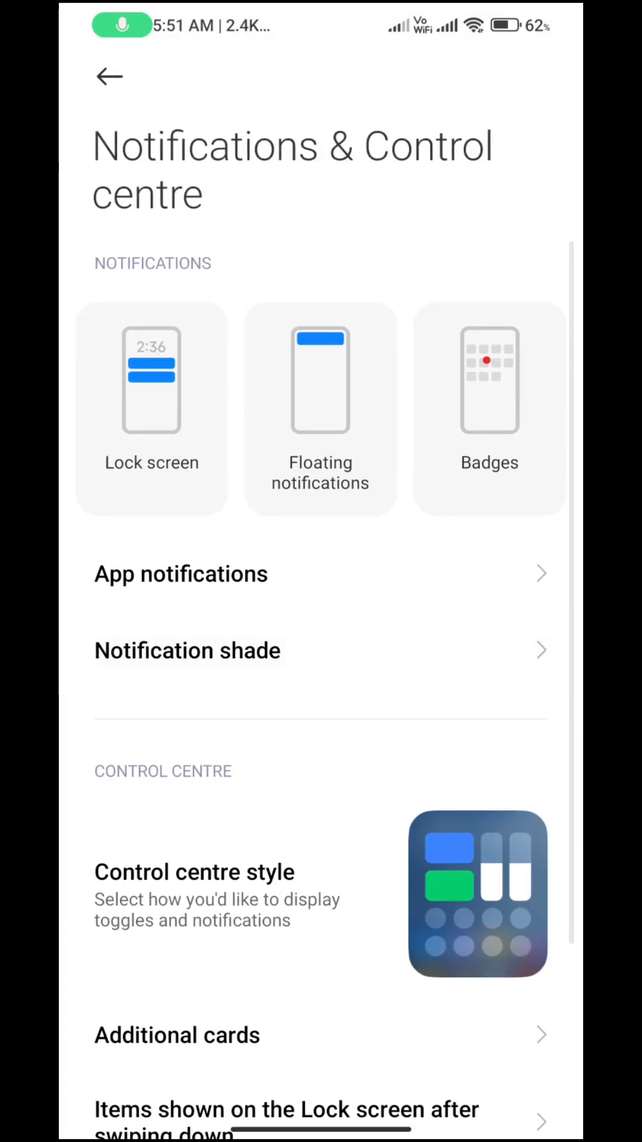
click(187, 651)
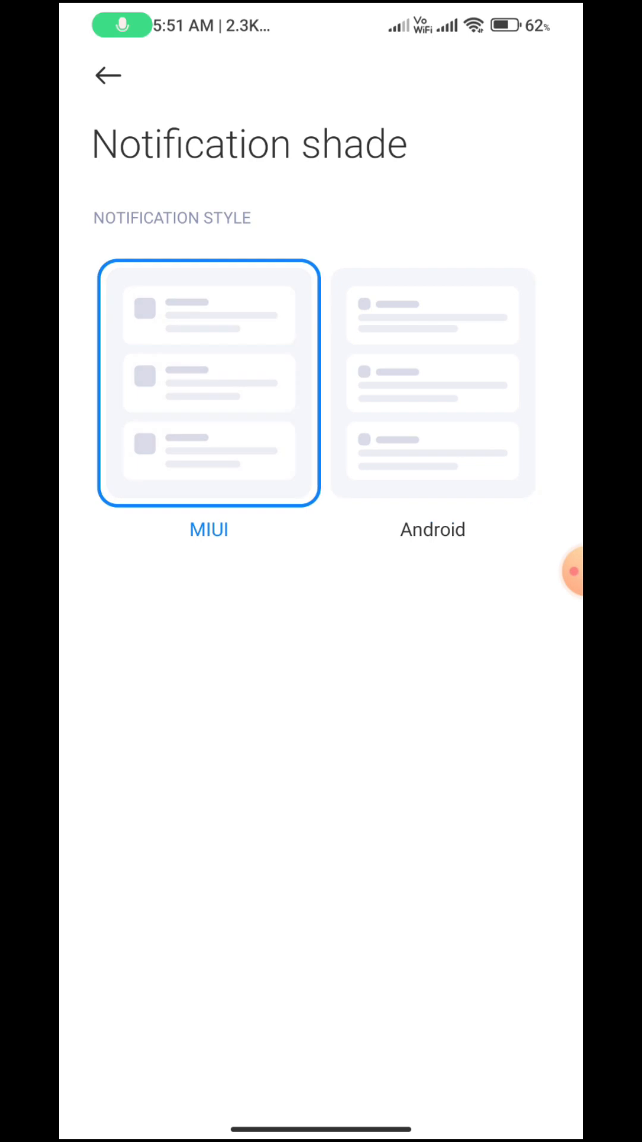
scroll(down, 3)
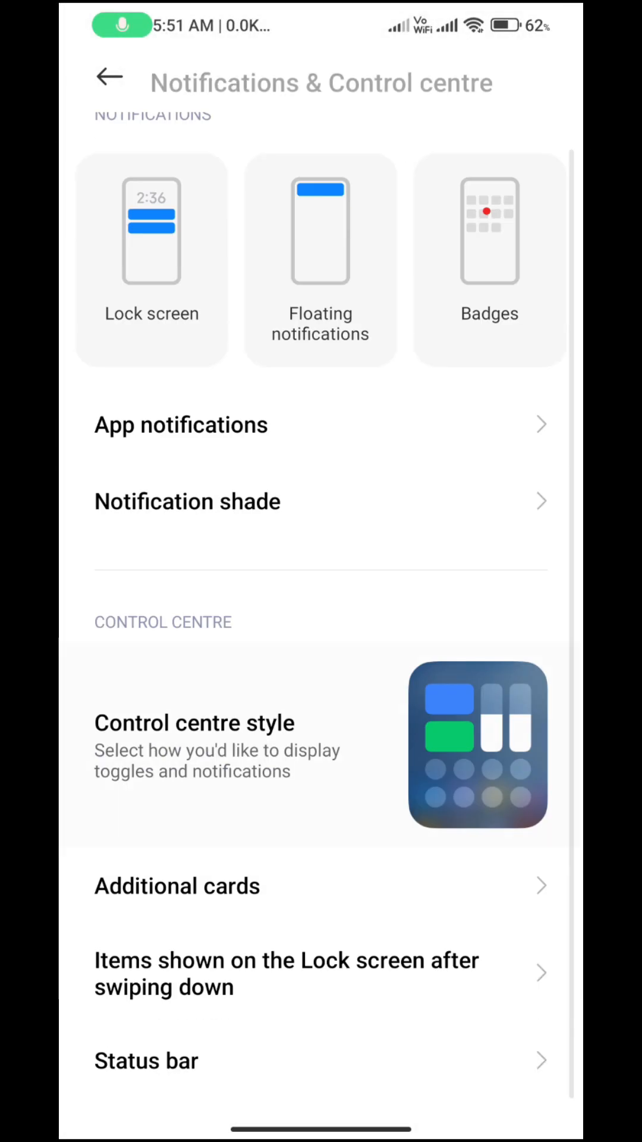
click(108, 76)
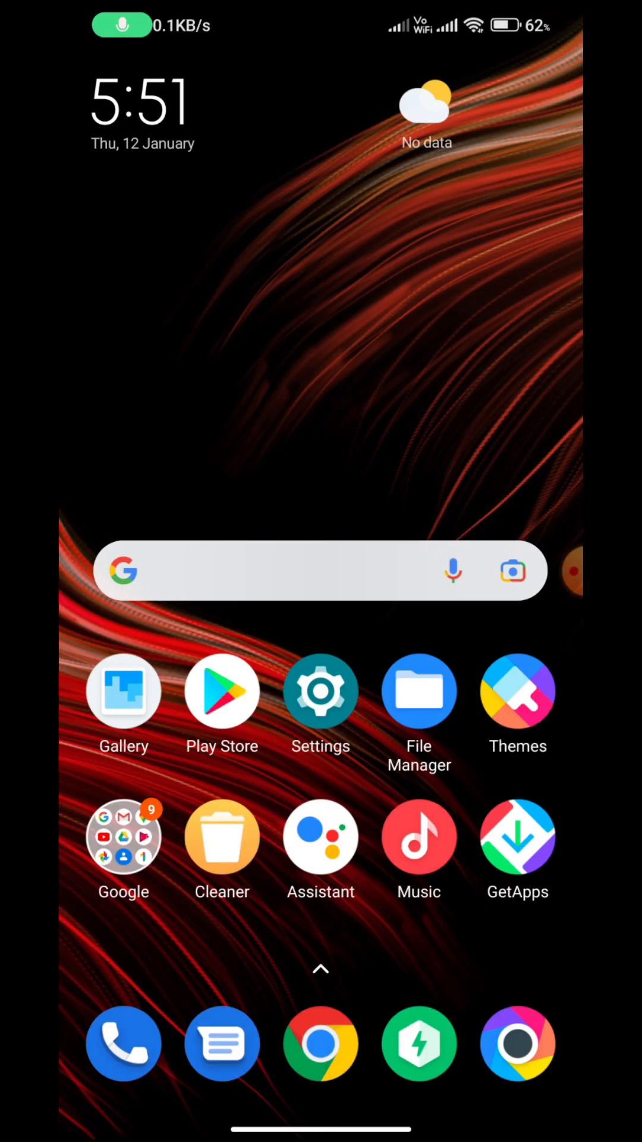
Step: Browse the App Vault's shortcuts, cricket scores and news, then the app drawer
click(123, 1044)
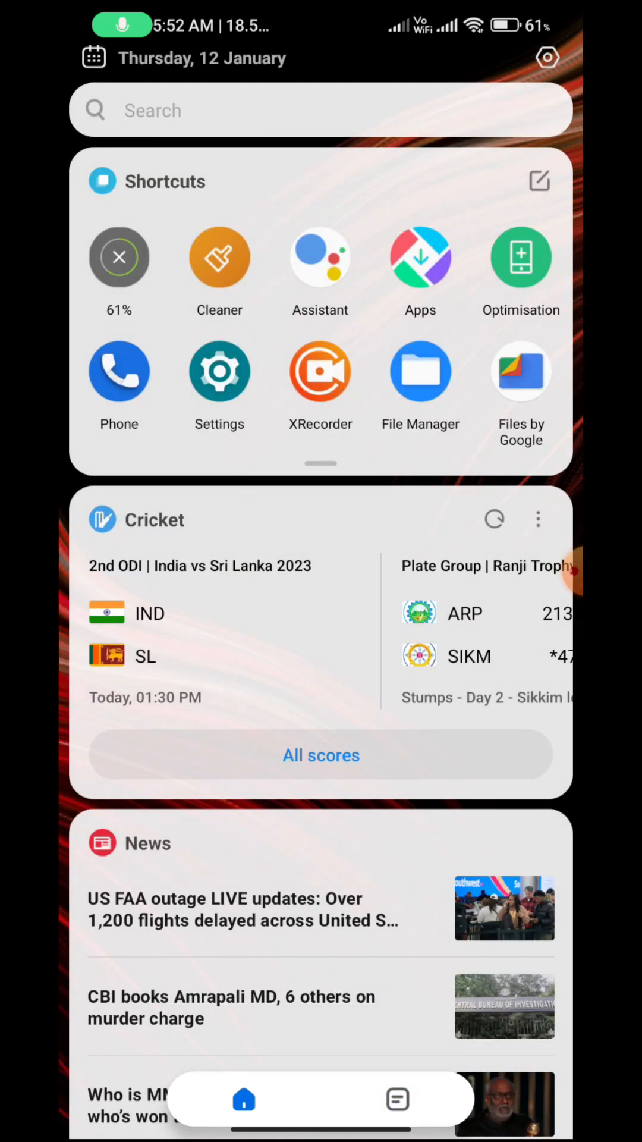
scroll(down, 3)
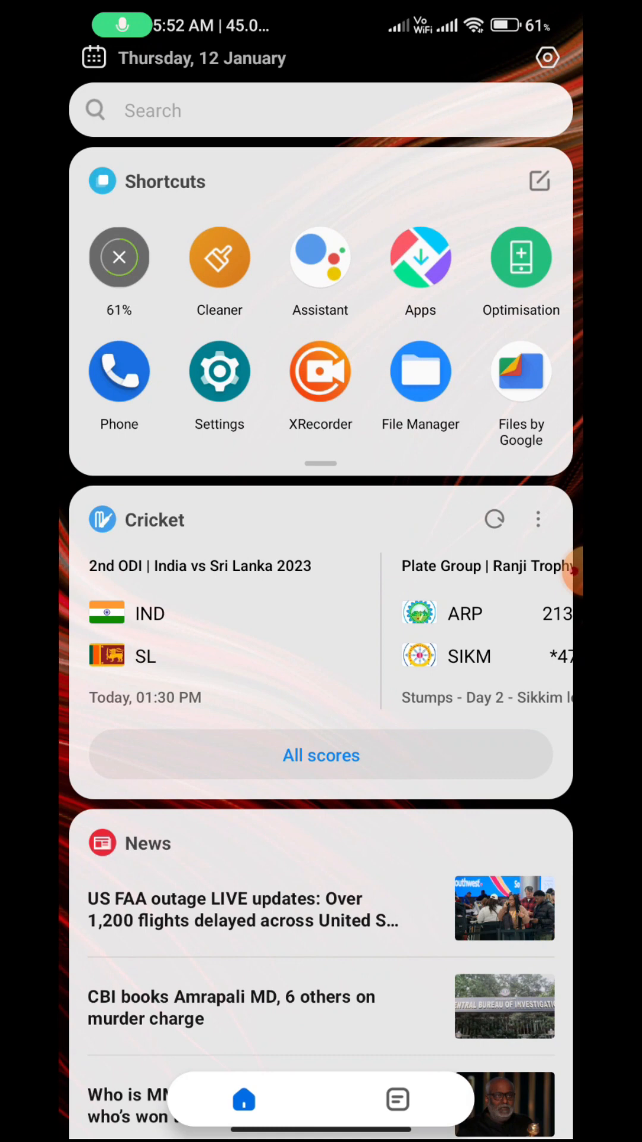
scroll(down, 3)
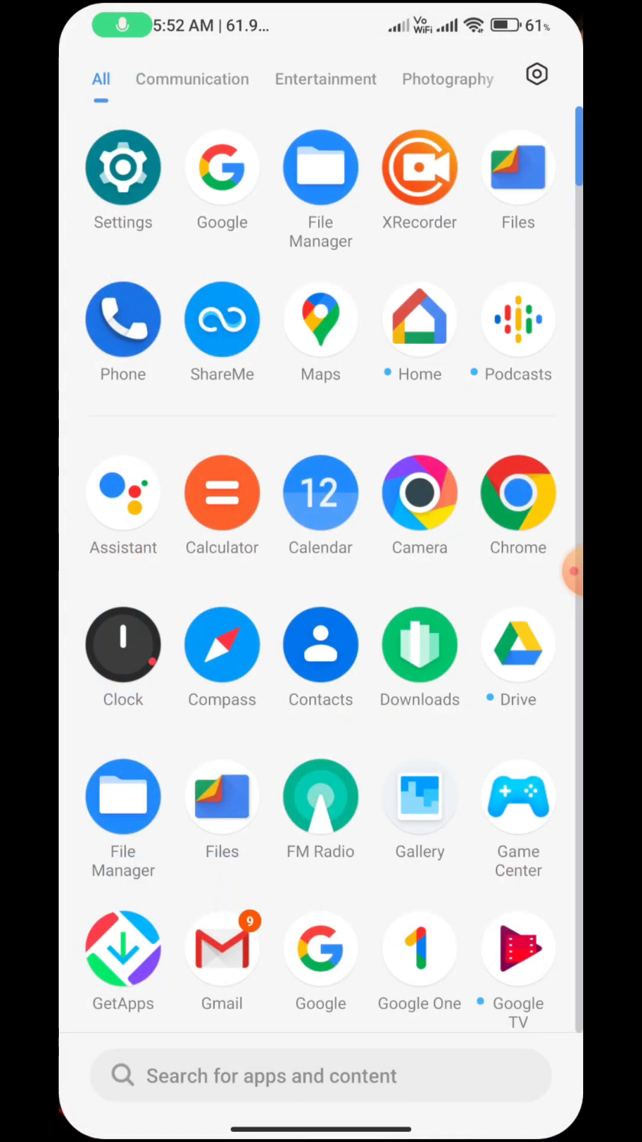
scroll(down, 3)
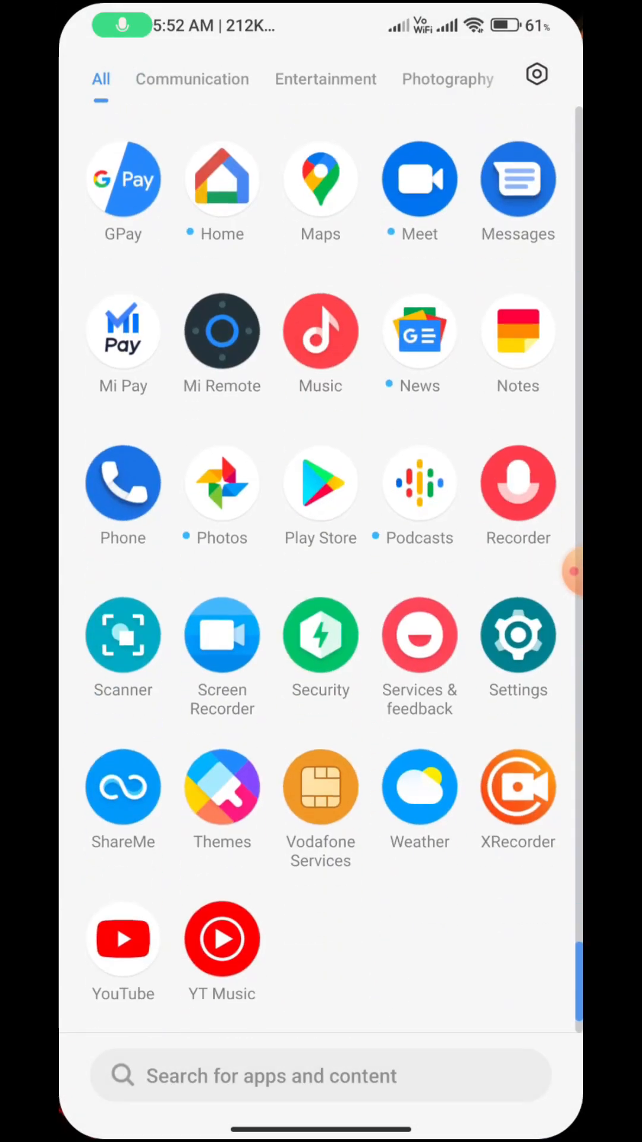
click(320, 638)
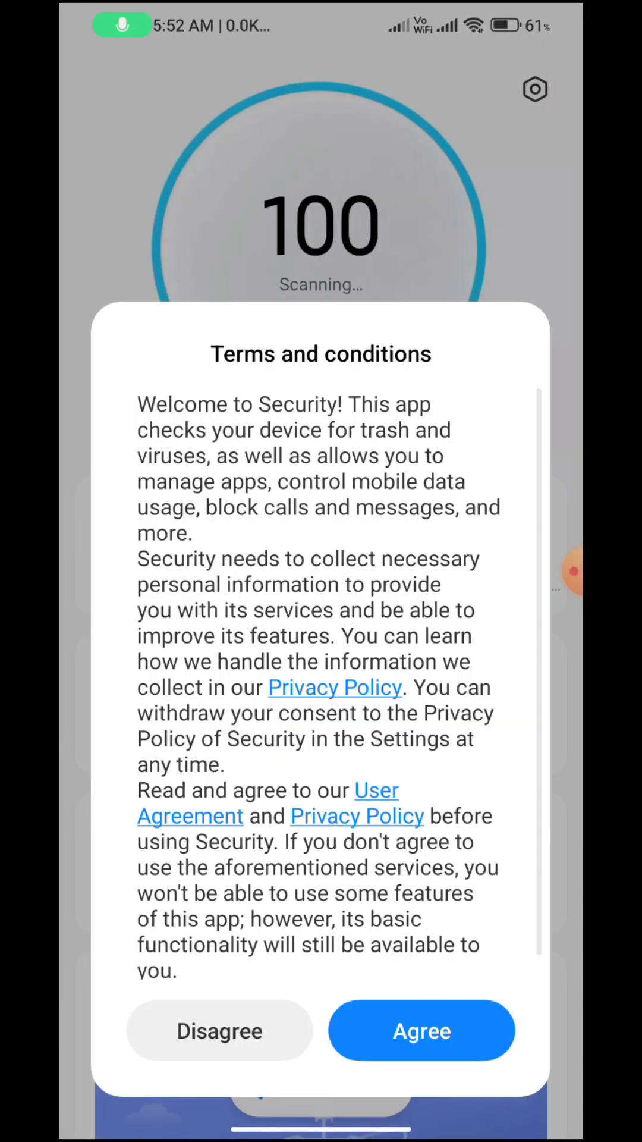
click(421, 1030)
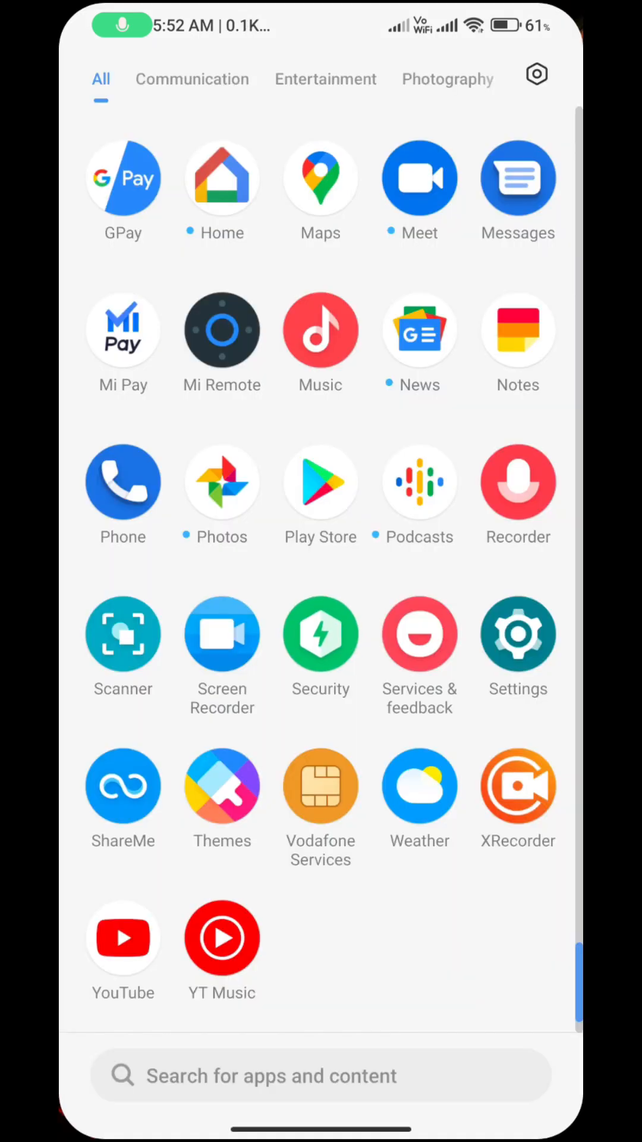
Step: Launch Play Store and expand its About settings showing Play Protect certification
click(320, 482)
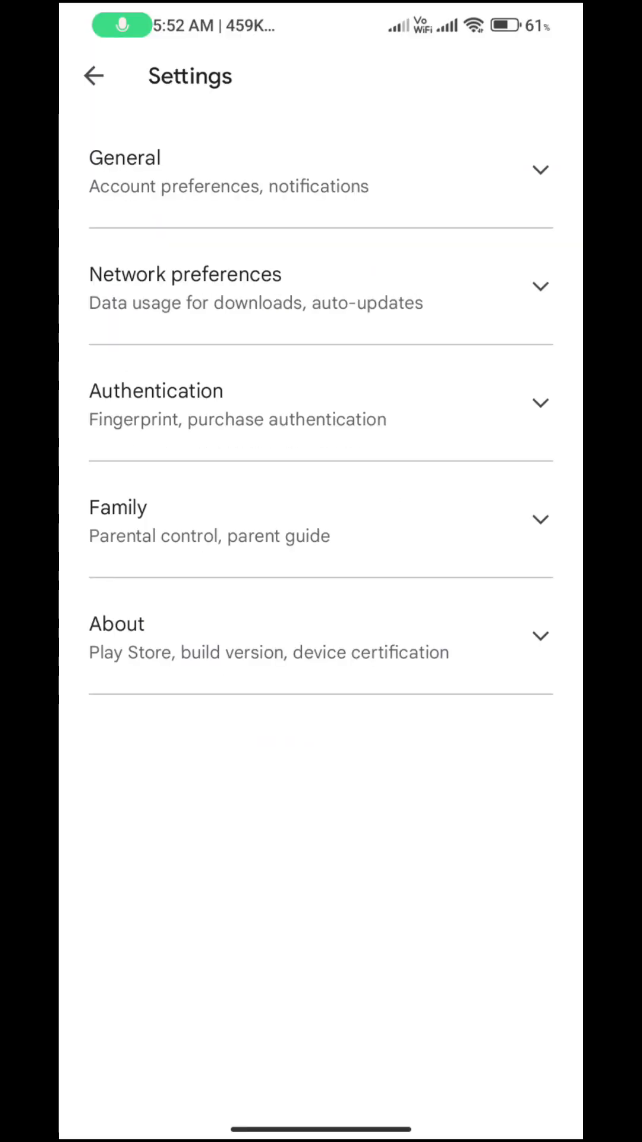
click(92, 77)
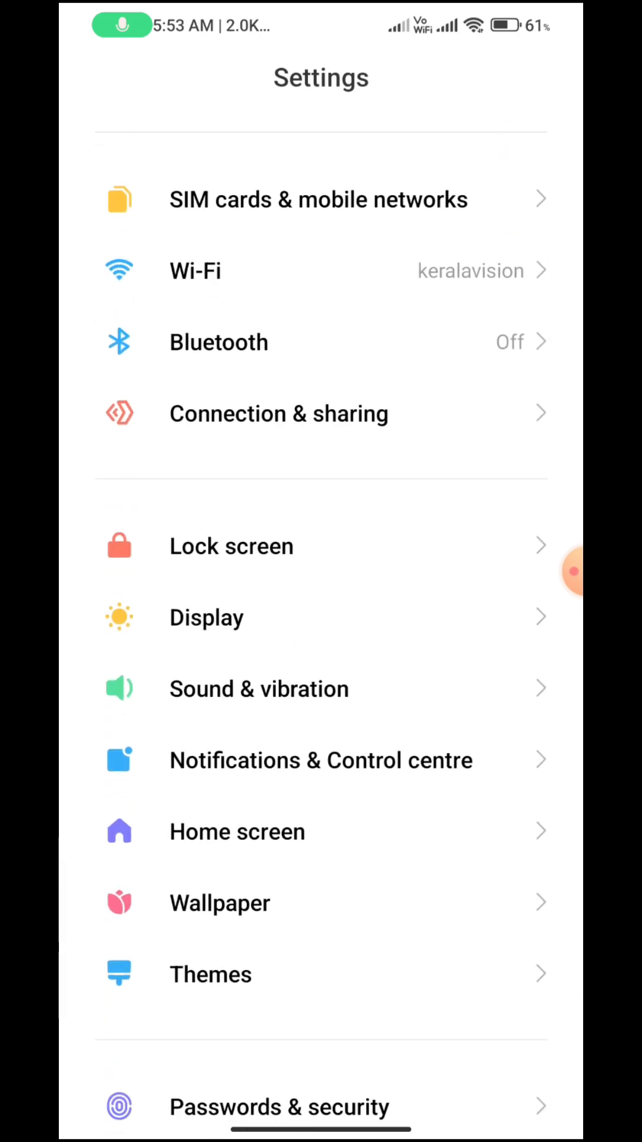
Step: Exit Settings to the launcher and scroll the app drawer to its last apps
scroll(down, 3)
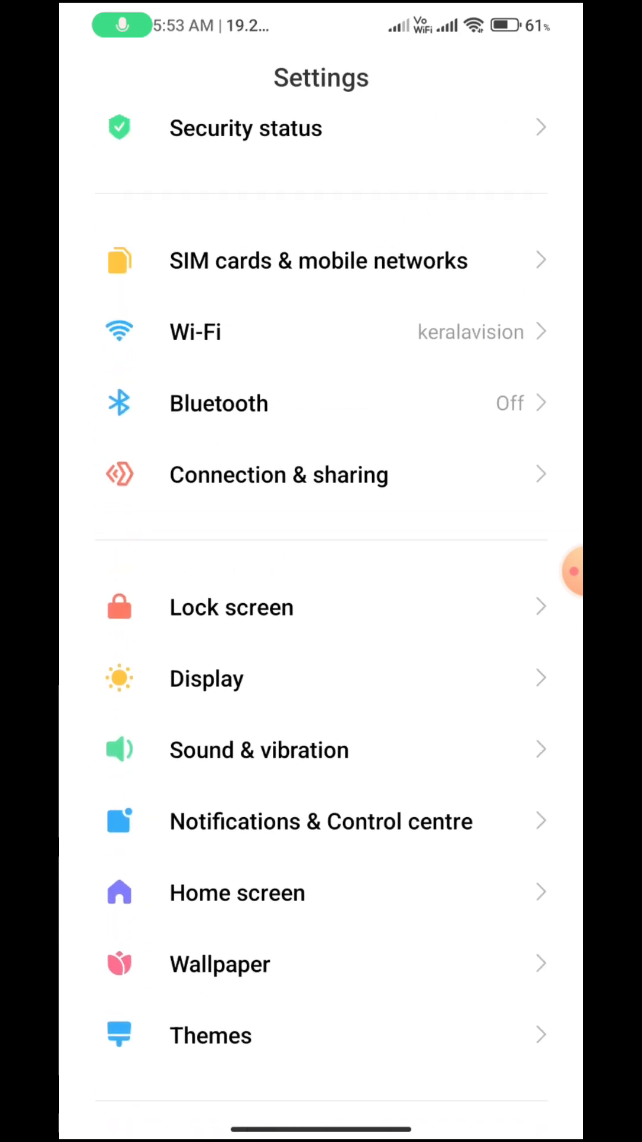
key(HOME)
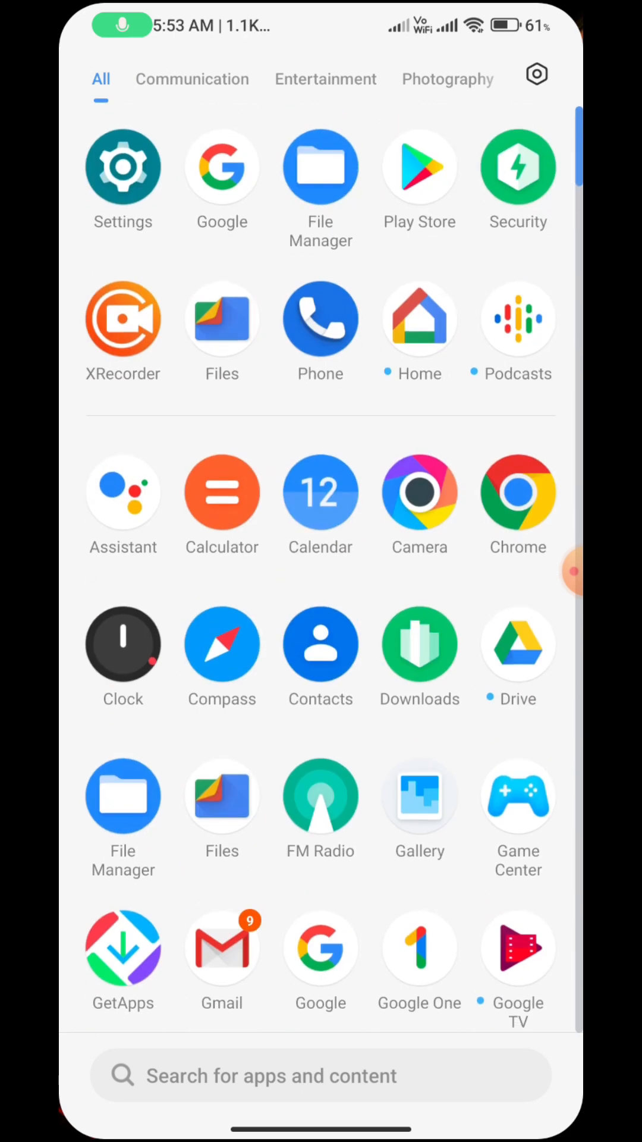
scroll(down, 3)
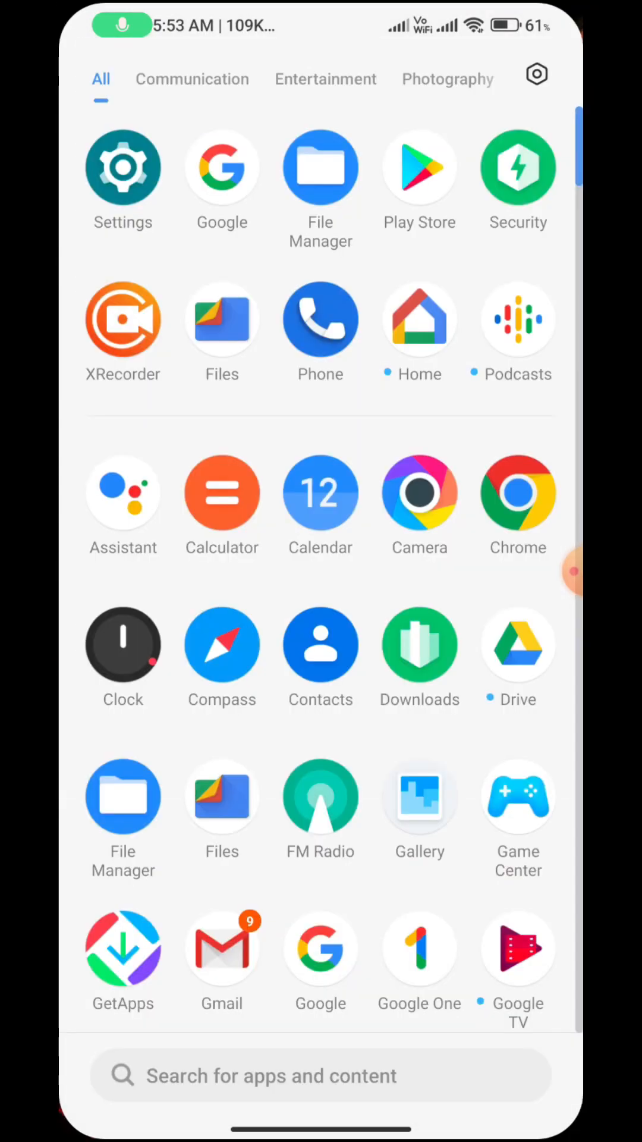
scroll(down, 3)
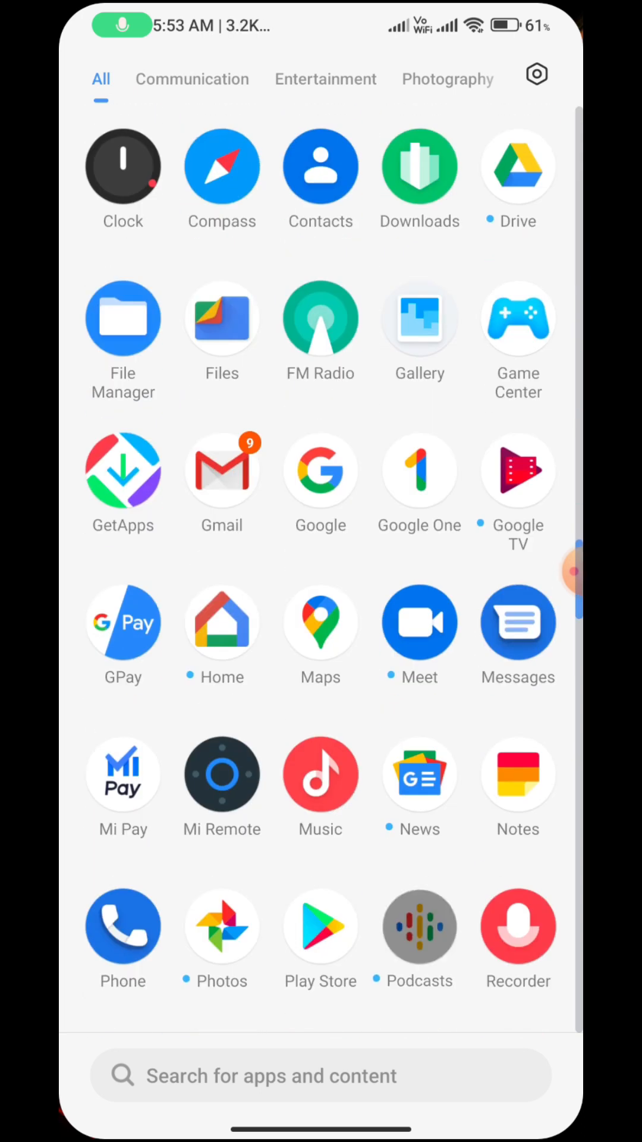
scroll(down, 3)
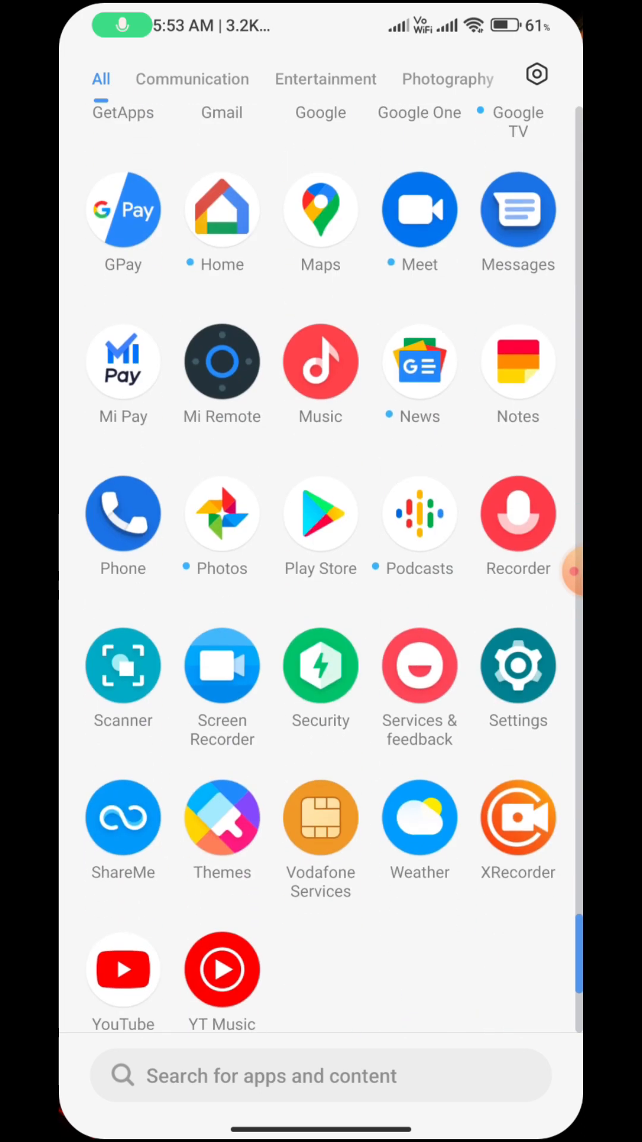